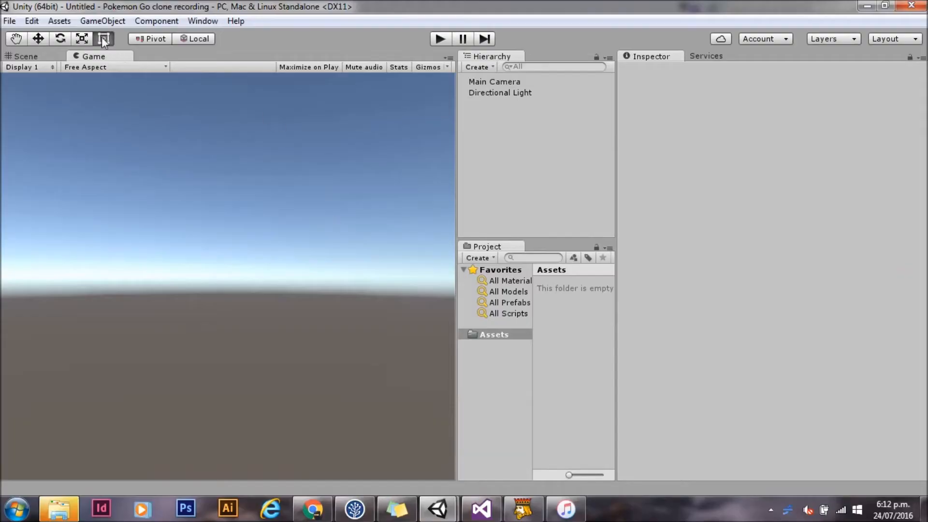
Add a Quad 3D object to the scene via GameObject > 3D Object > Quad.
left_click(101, 20)
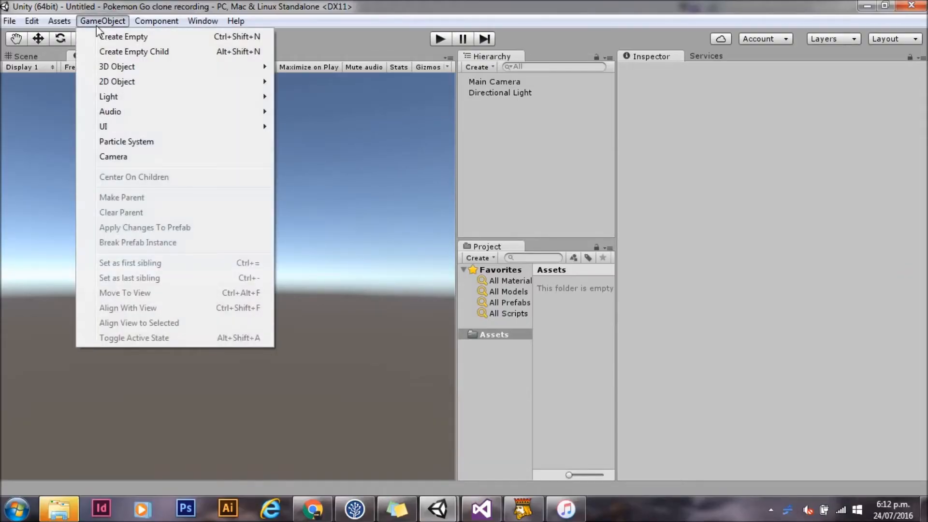
mouse_move(123, 37)
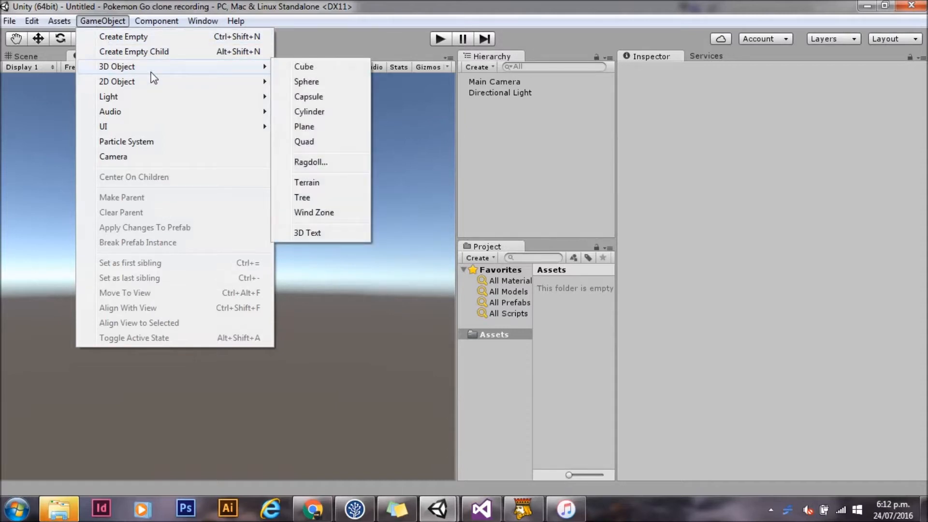
left_click(305, 141)
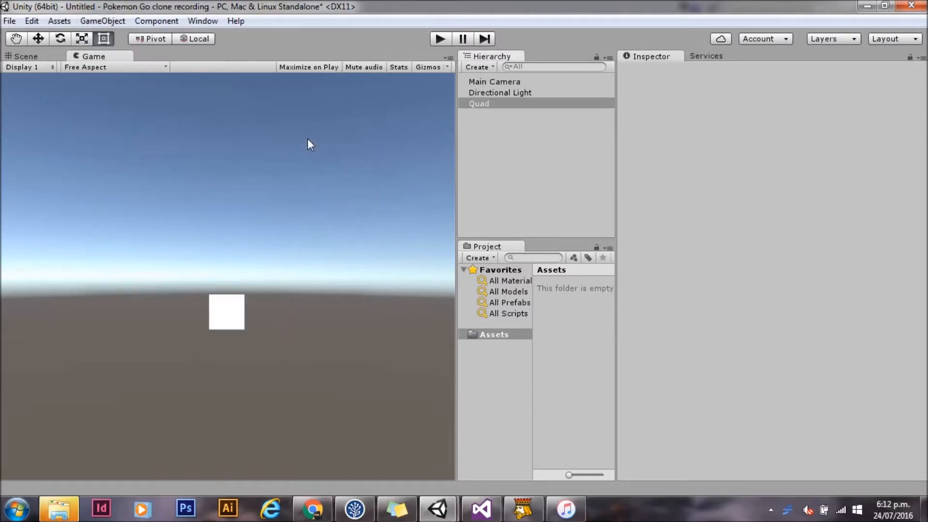
Rename the new quad to WebCam Texture.
left_click(479, 103)
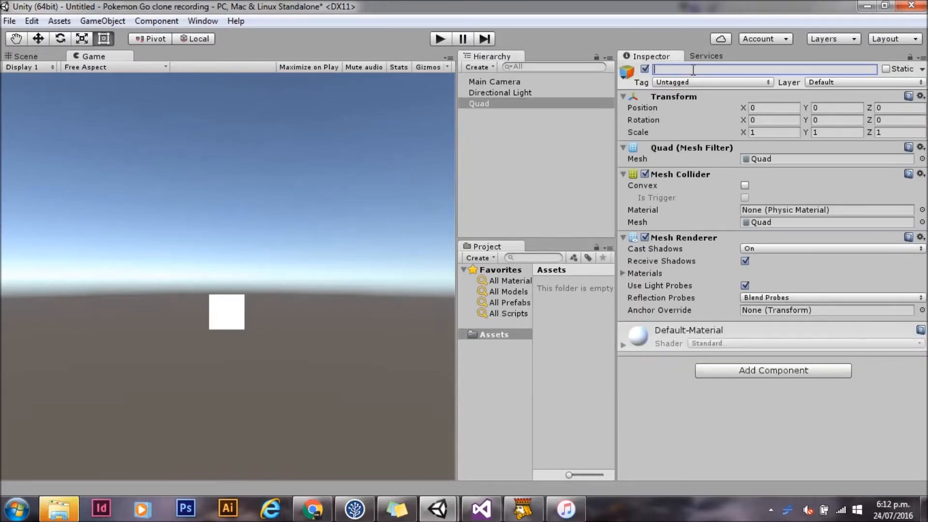
type("WebCam Texture")
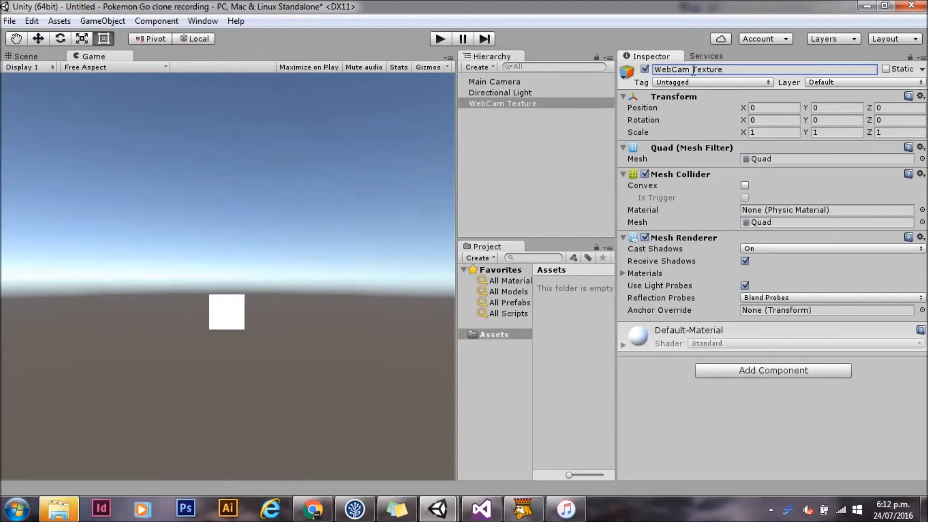
Add user layers Artificial (layer 8) and Reality (layer 9) in the layer settings.
left_click(861, 81)
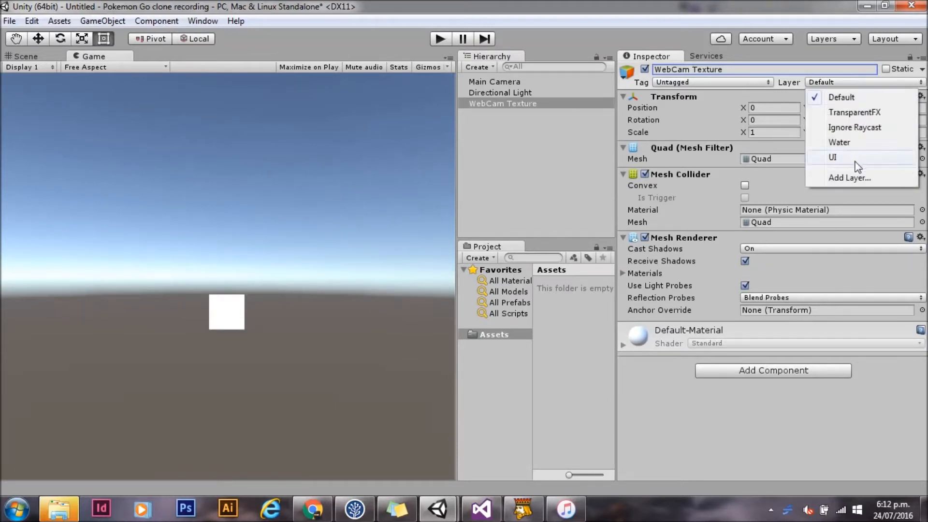
left_click(849, 178)
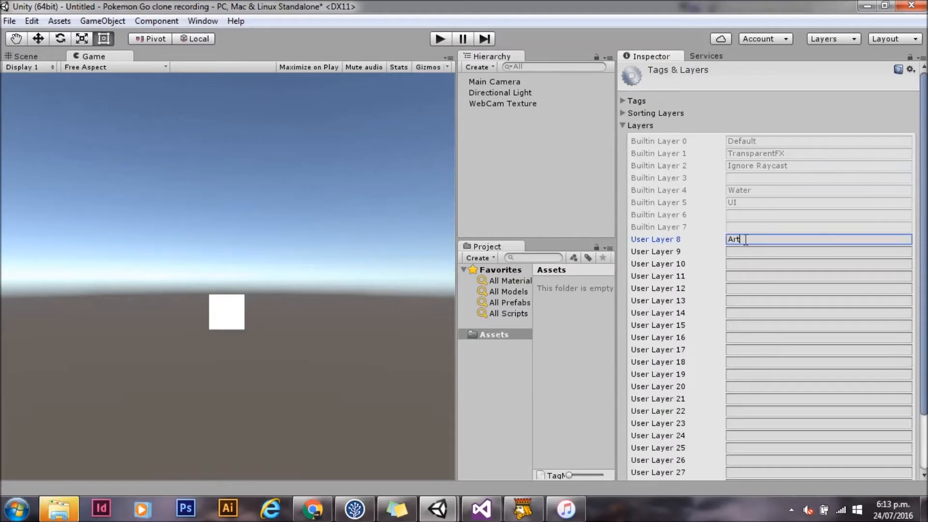
type("ificial")
left_click(819, 251)
type("Real")
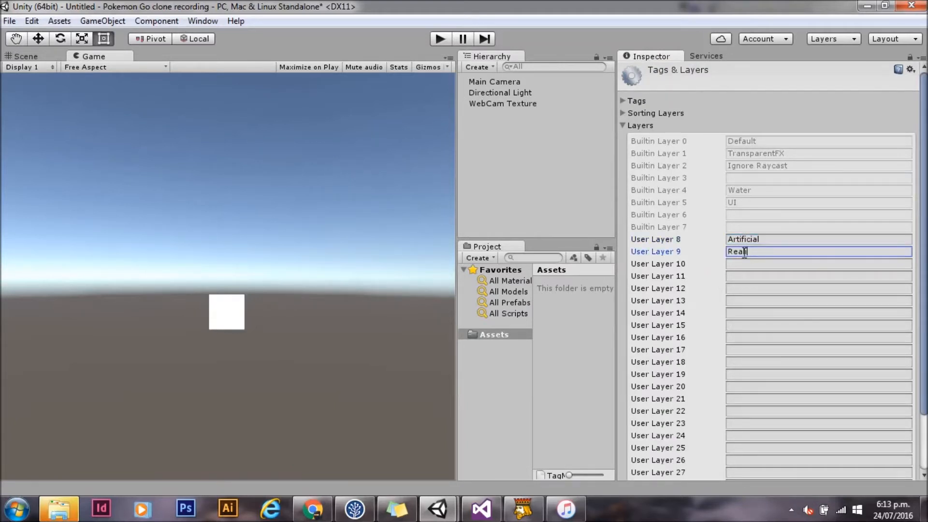
type("ity")
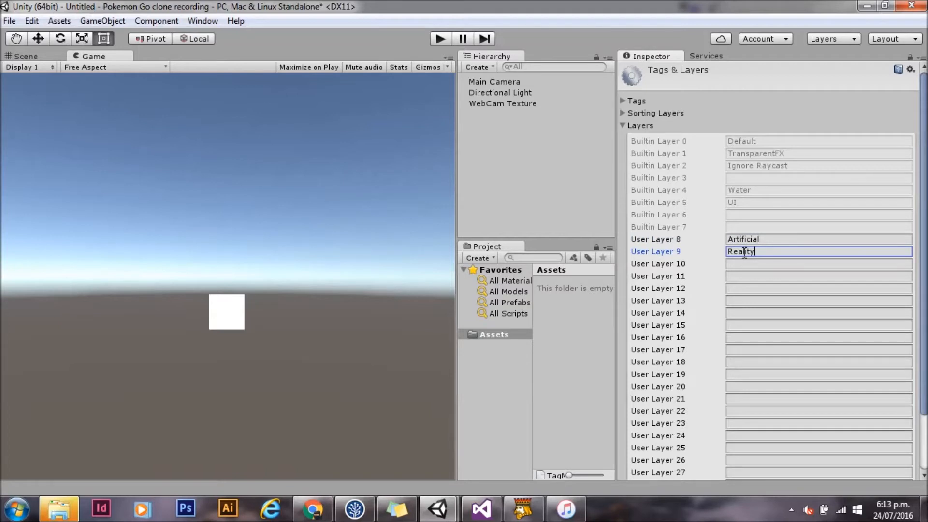
mouse_move(573, 143)
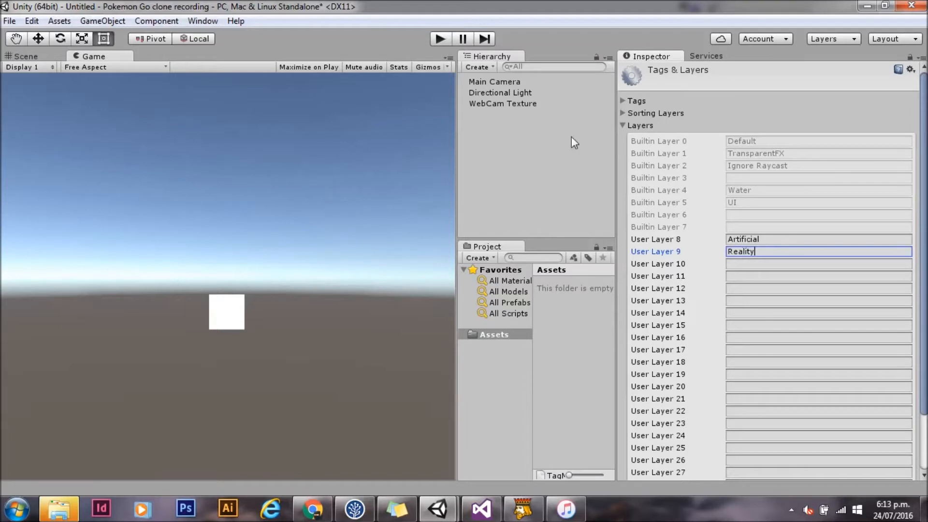
Assign the WebCam Texture quad to the Reality layer.
left_click(502, 104)
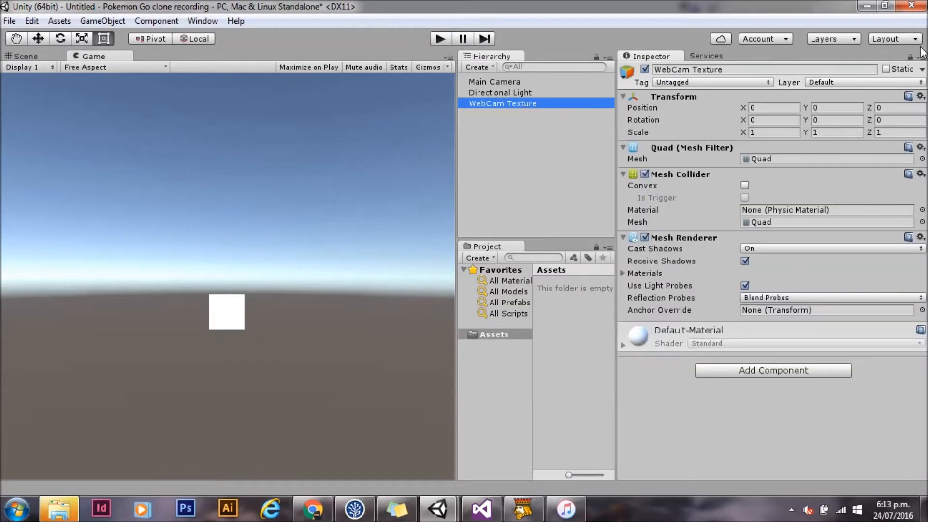
left_click(861, 81)
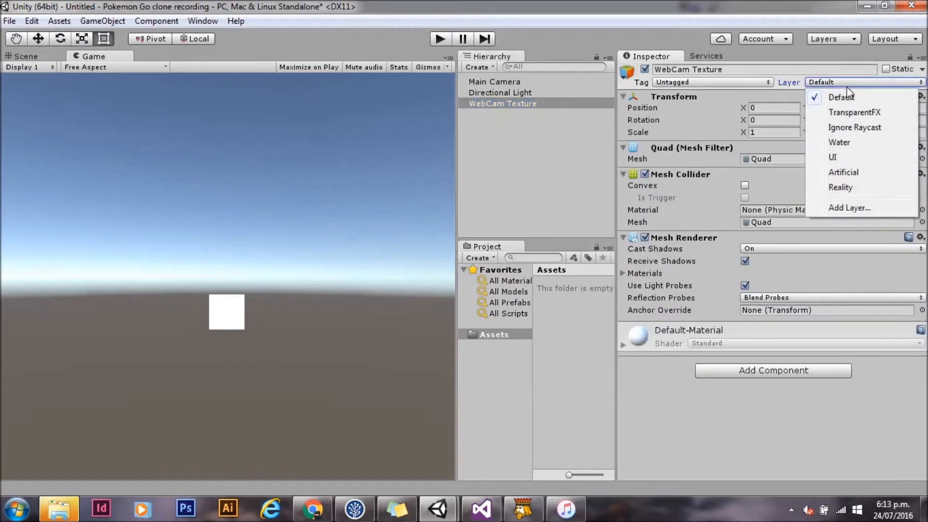
left_click(840, 187)
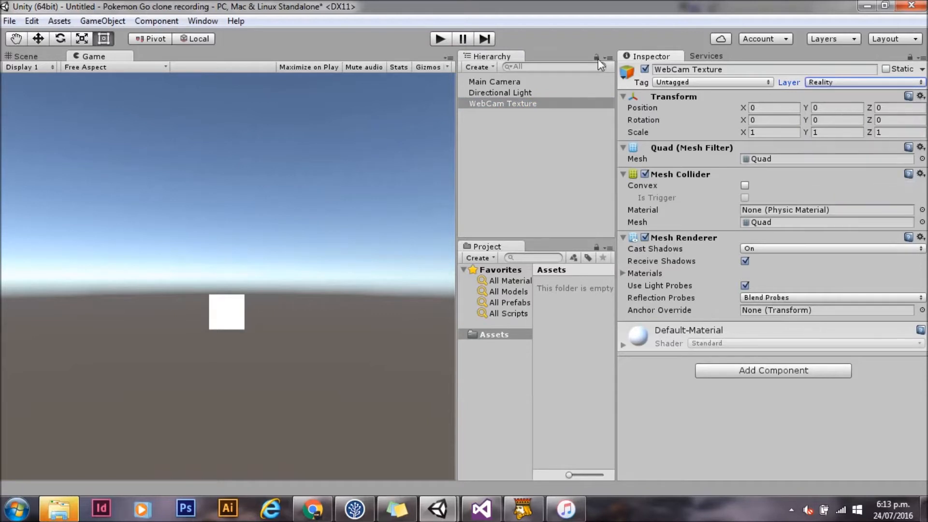
mouse_move(496, 89)
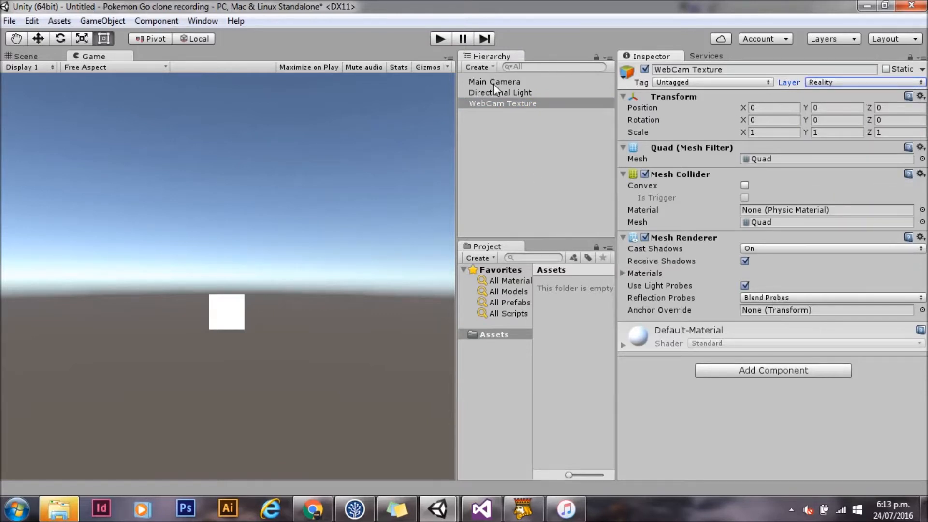
Make the Main Camera orthographic with size 0.3.
left_click(494, 81)
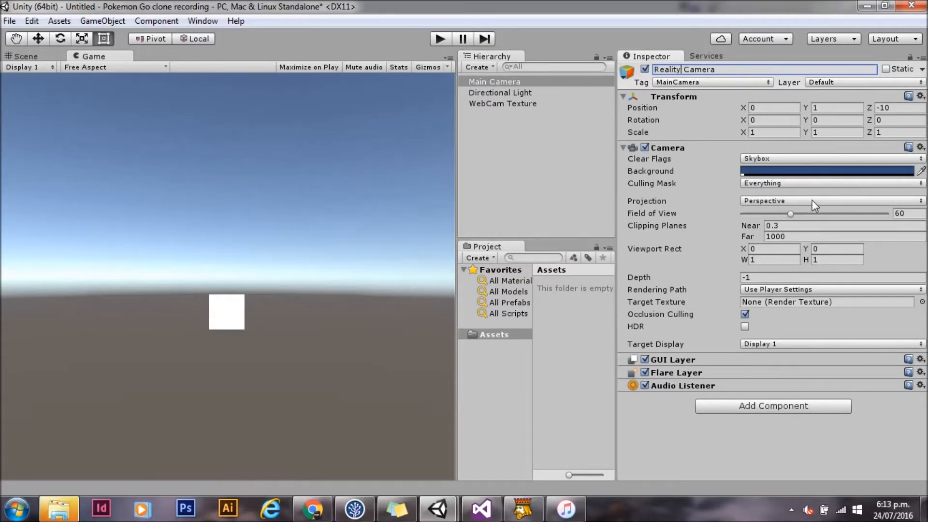
left_click(829, 201)
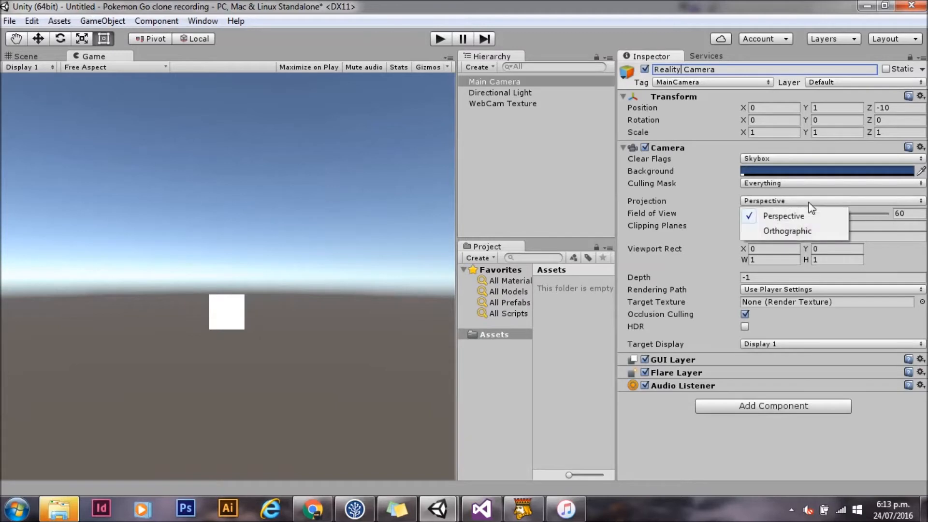
left_click(787, 231)
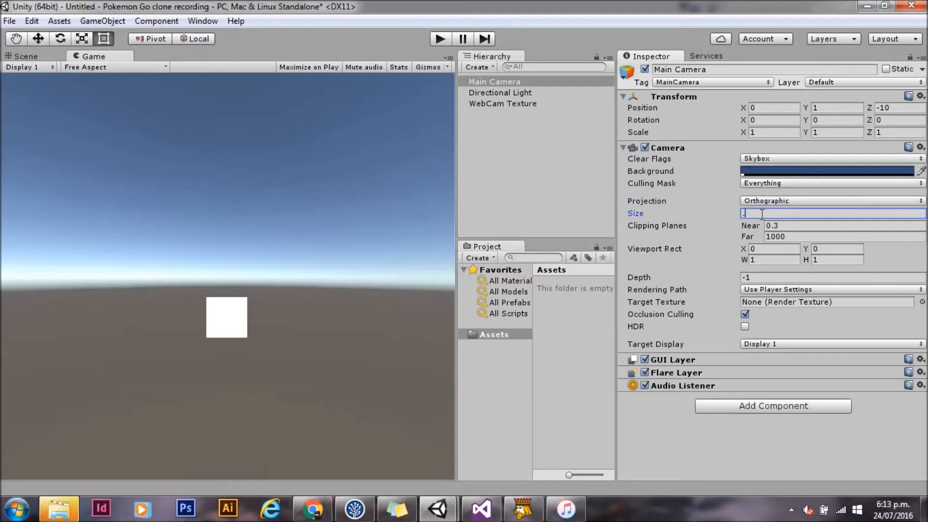
type(".3")
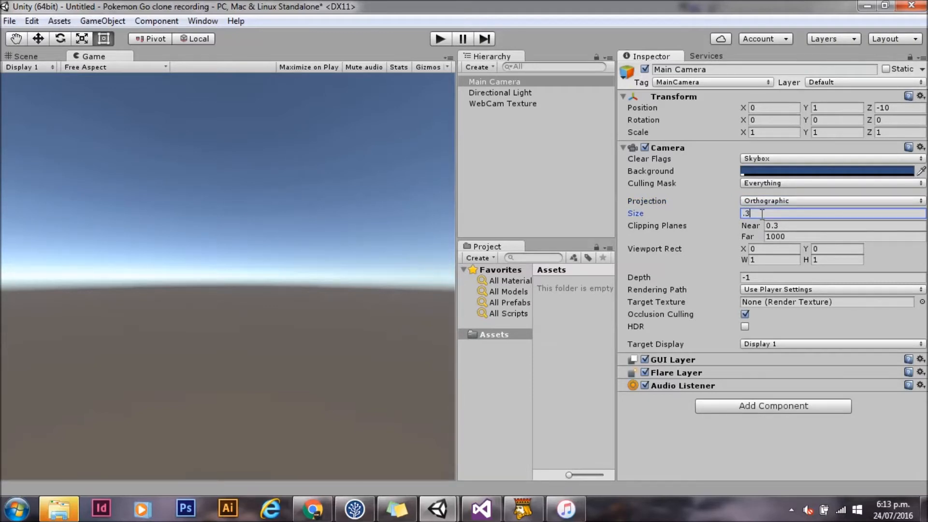
Set the camera's Y position to 0 and its depth to 0.
left_click(23, 56)
type("0")
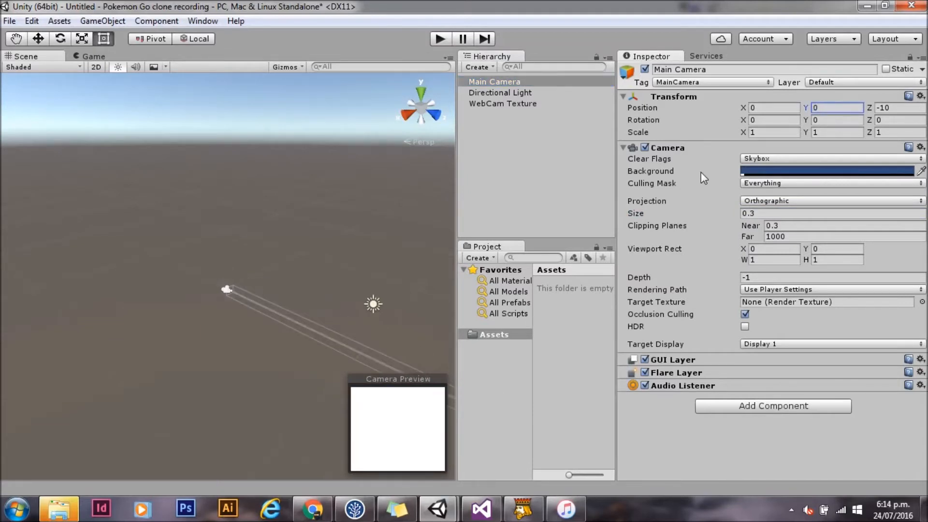
left_click(828, 278)
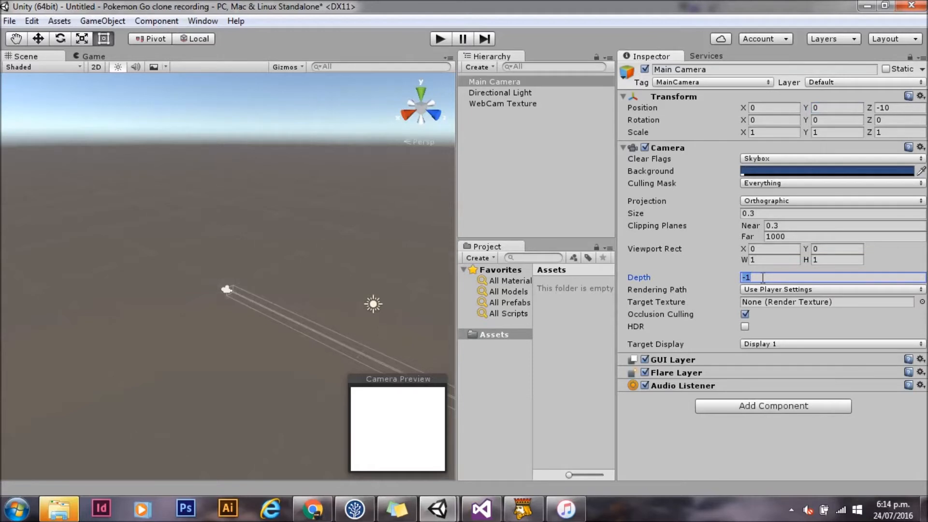
type("0")
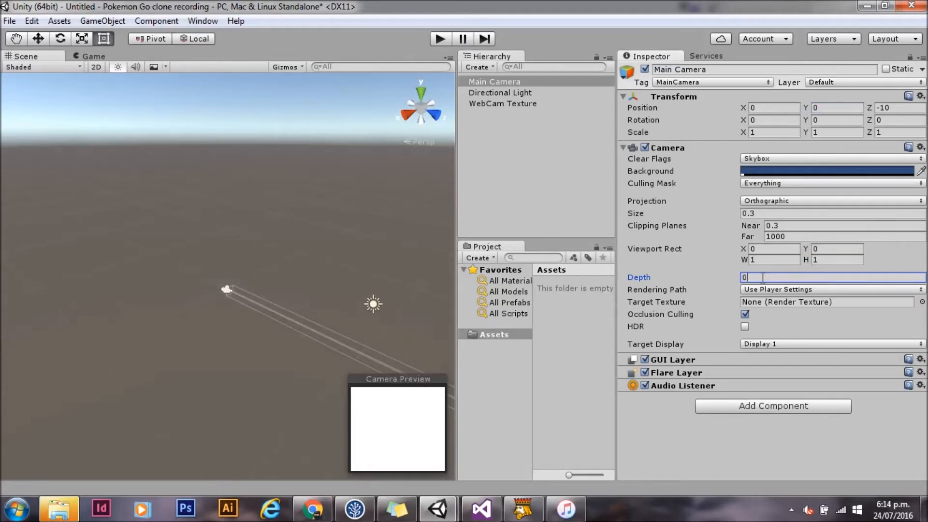
Restrict the Reality Camera's culling mask to the Reality layer only.
left_click(499, 81)
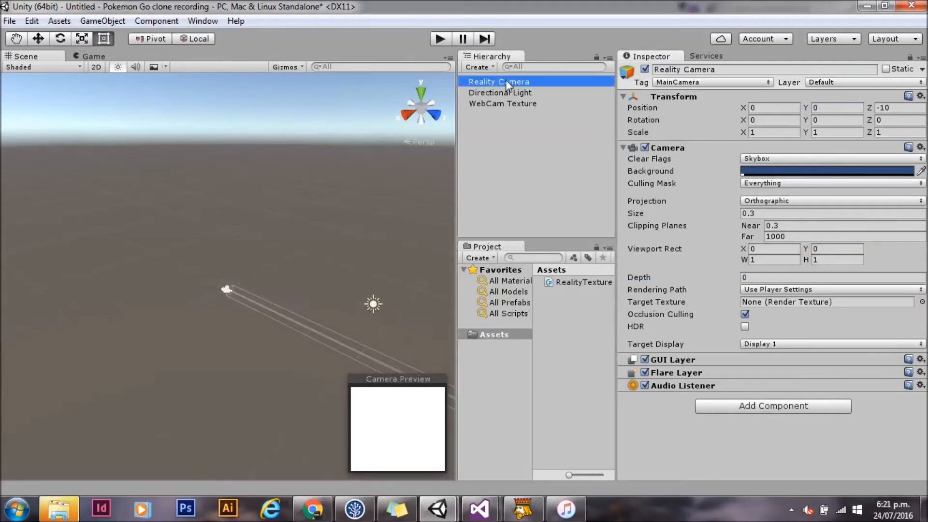
mouse_move(818, 279)
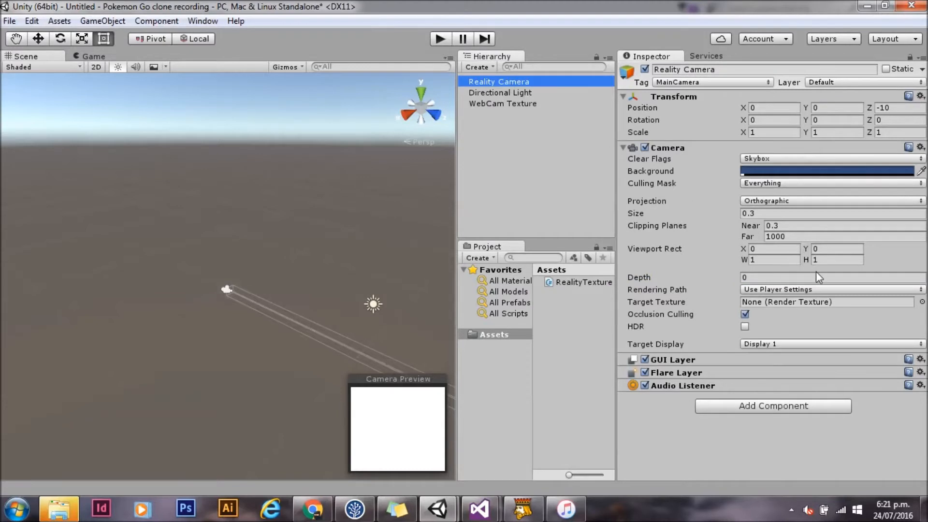
mouse_move(865, 198)
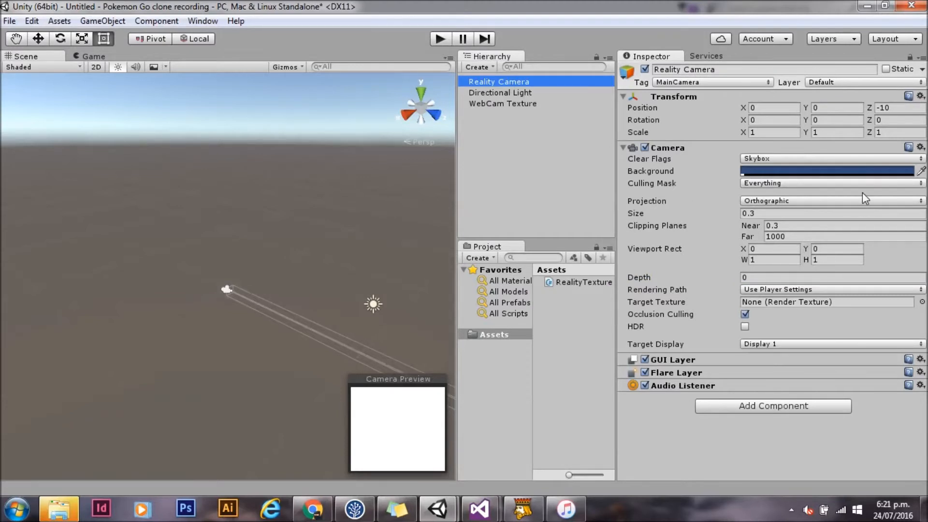
mouse_move(863, 192)
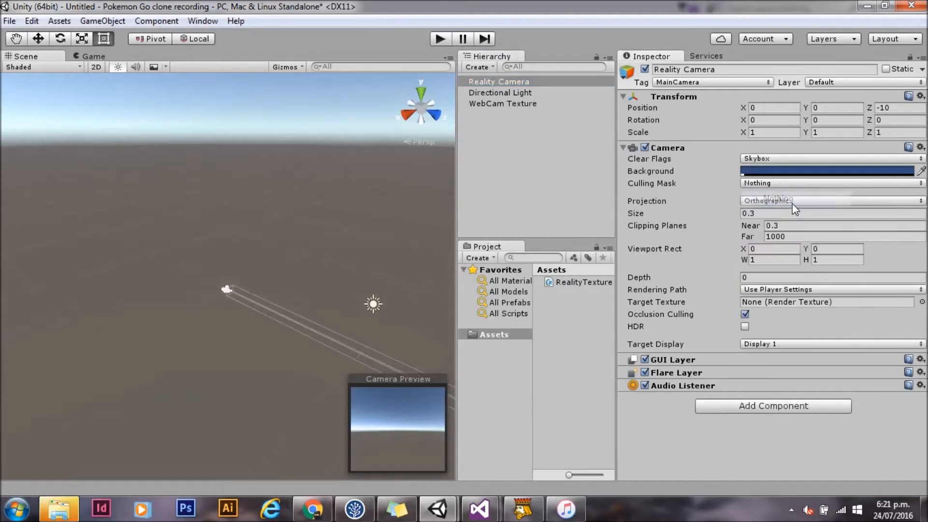
left_click(828, 183)
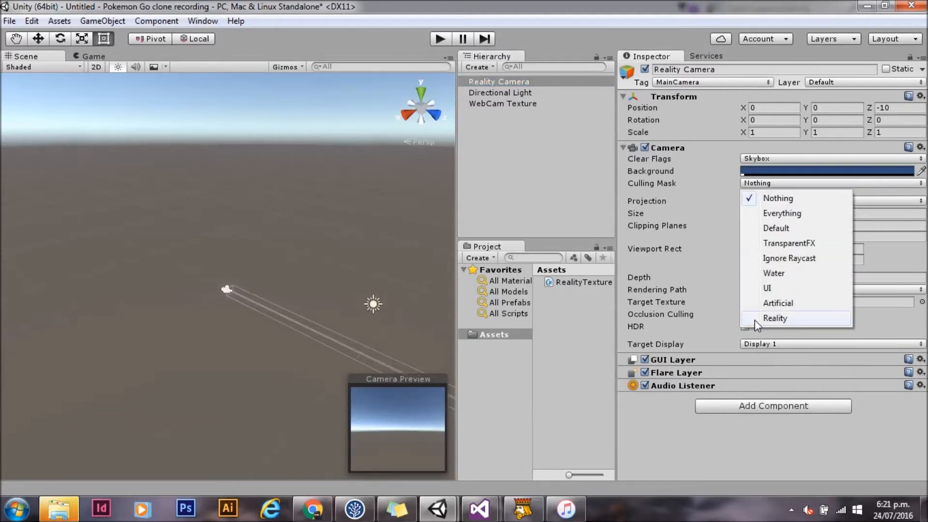
left_click(774, 318)
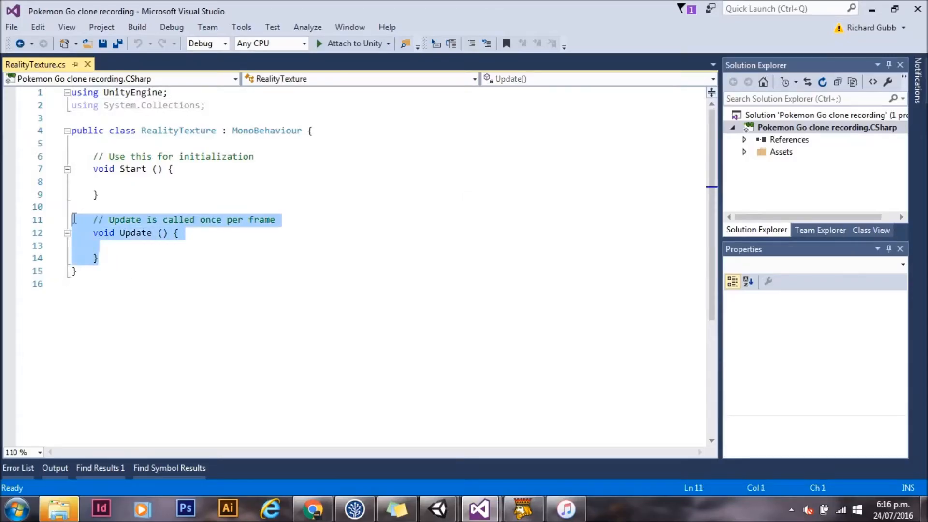
Delete the unused Update method from the RealityTexture script.
key("Delete")
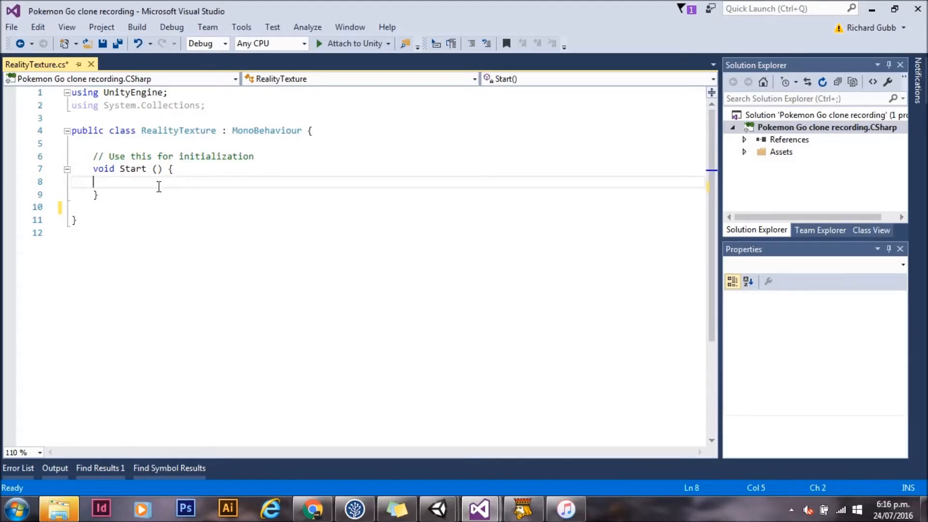
mouse_move(185, 212)
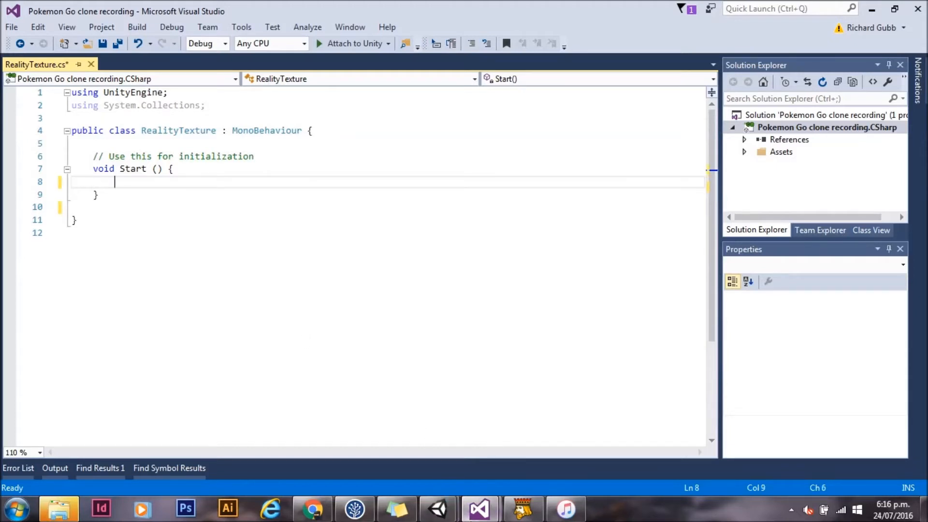
In Start, get the Renderer component with GetComponent<Renderer>().
type("ren")
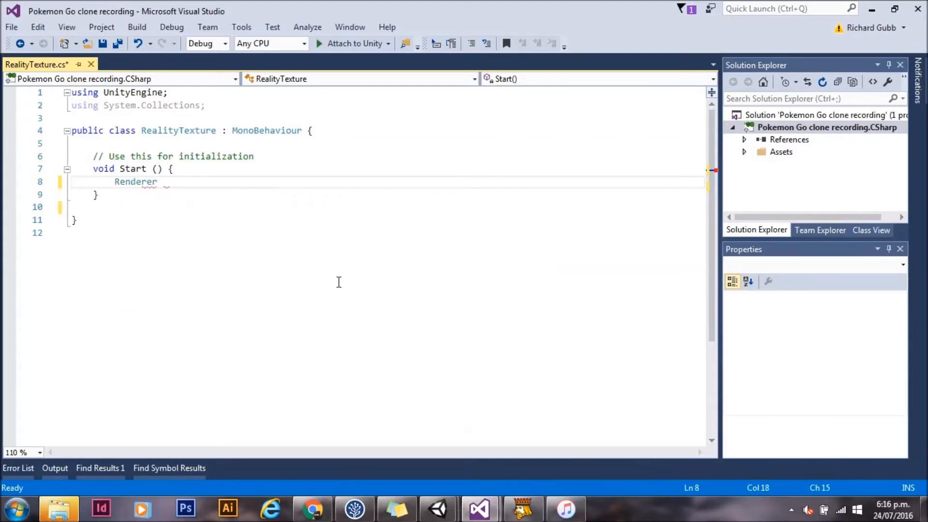
type("renderer = G")
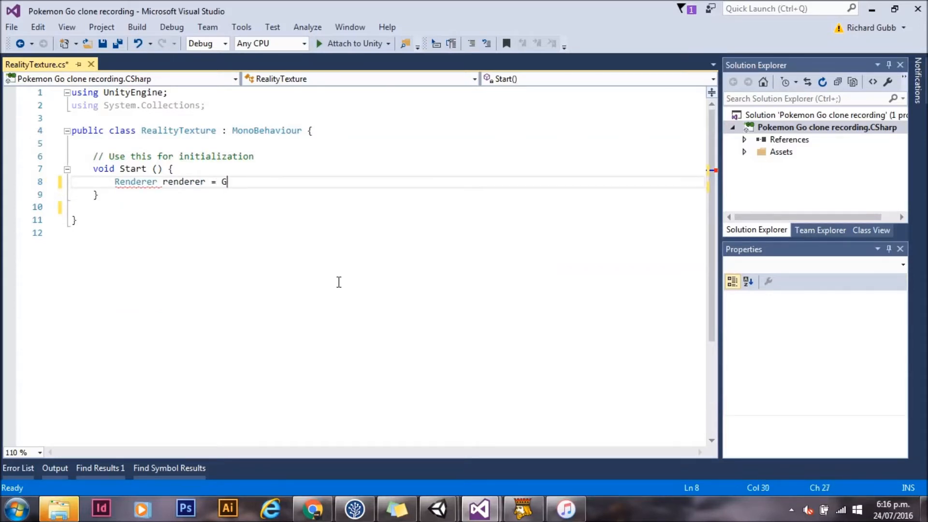
type("etComponent")
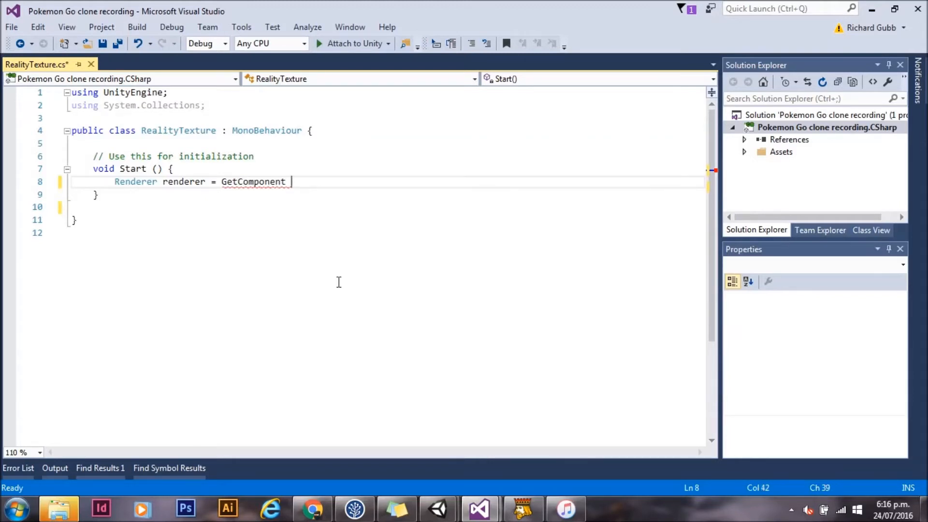
type("<Renderer>();")
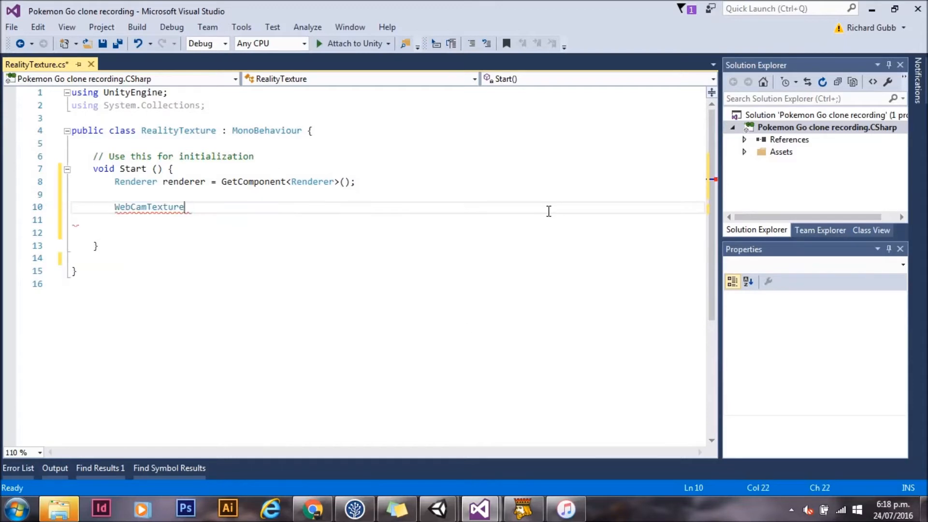
Create a WebCamTexture from the first webcam device's name.
type("webCa")
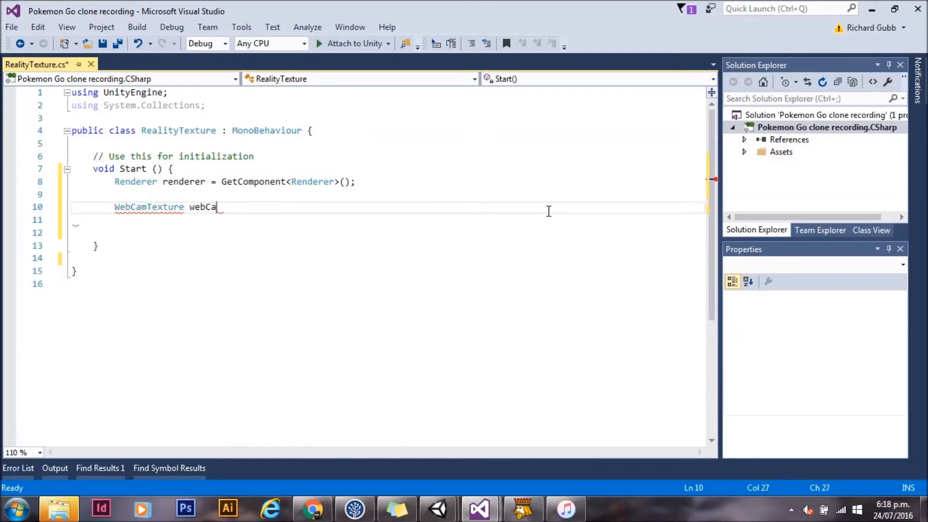
type("mTexture")
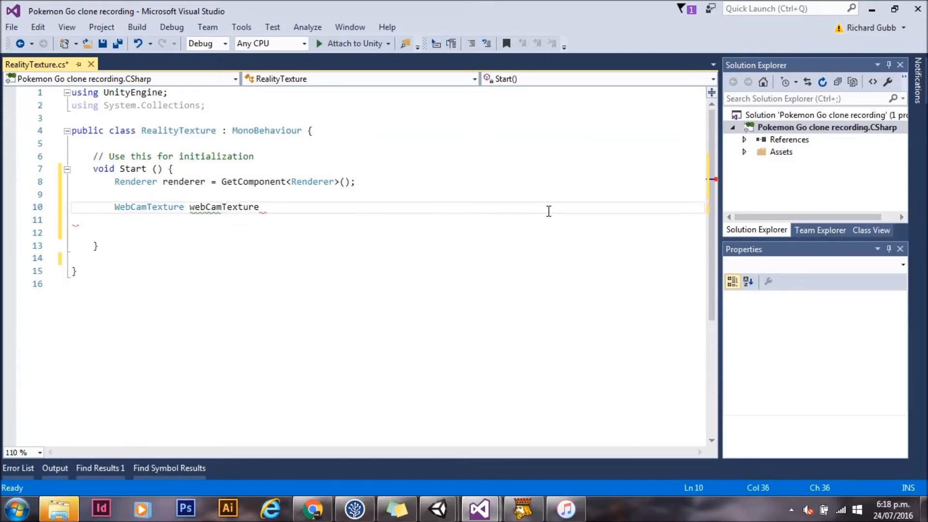
type("= new")
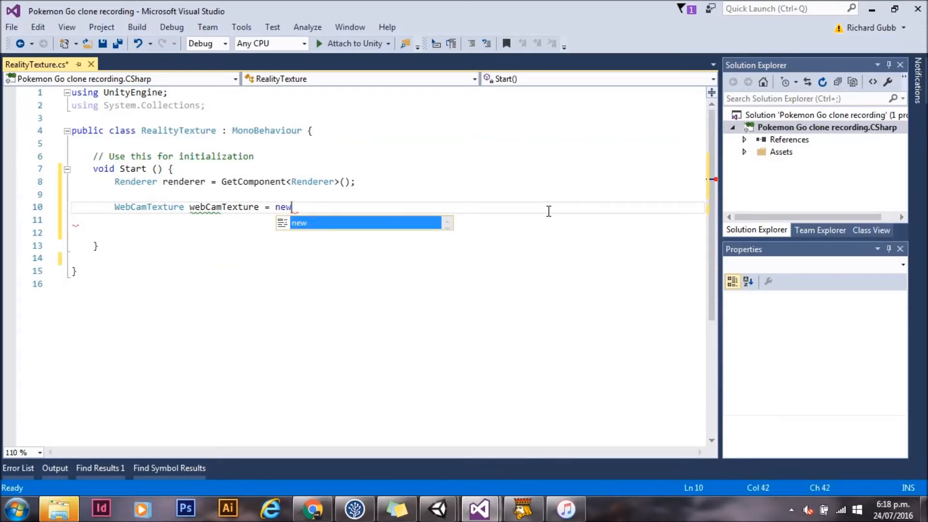
type("web")
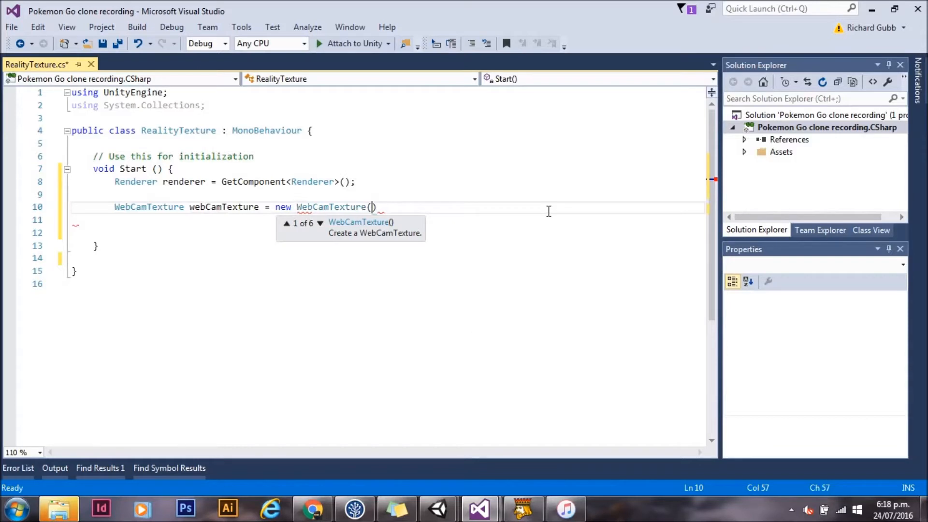
type("WebCamTexture.devices[0")
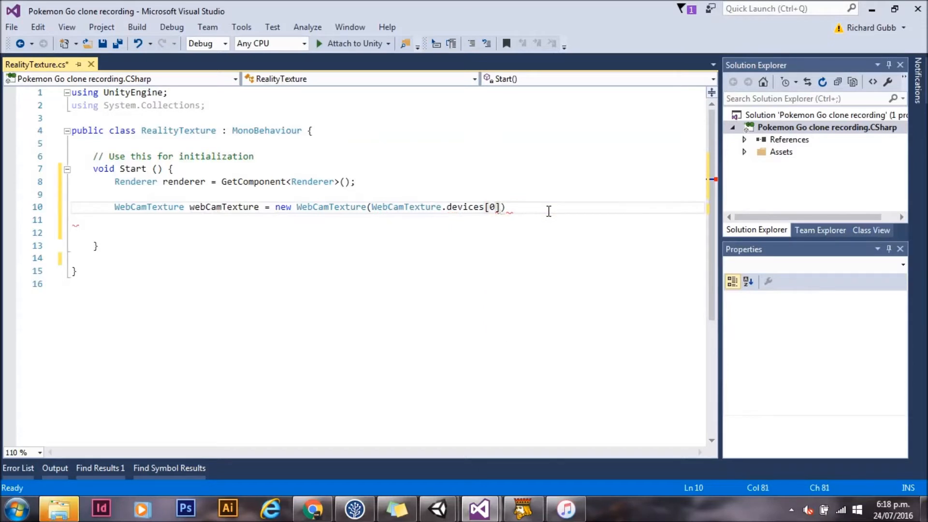
Assign the webcam texture as renderer.material.mainTexture.
type(".name")
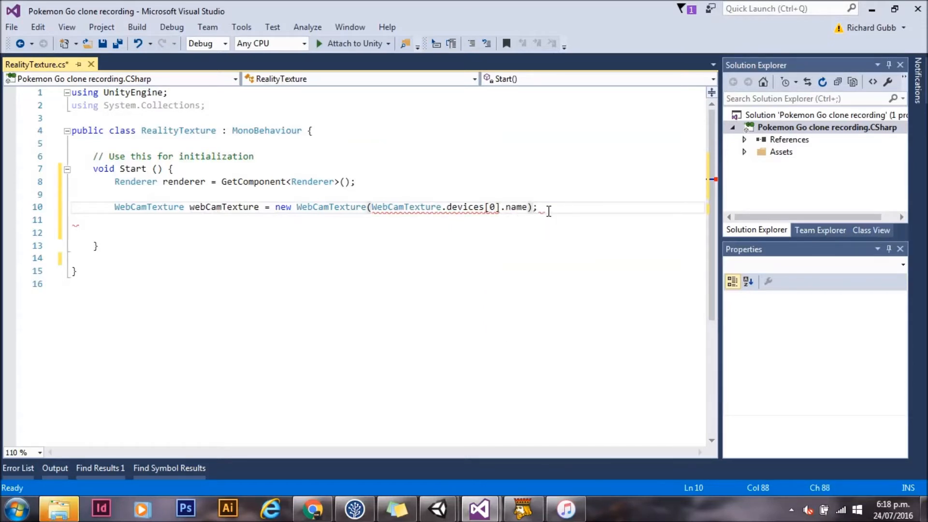
type("renderer.")
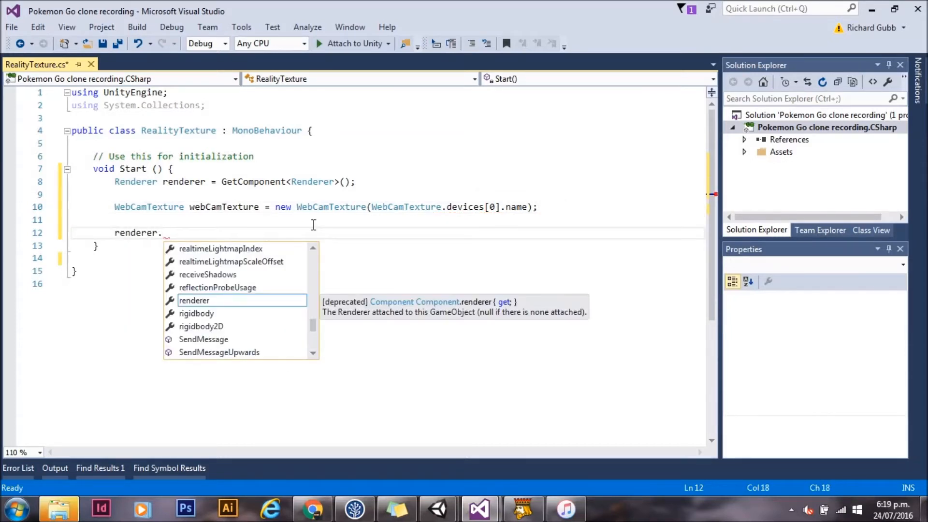
type("material.mainTexture")
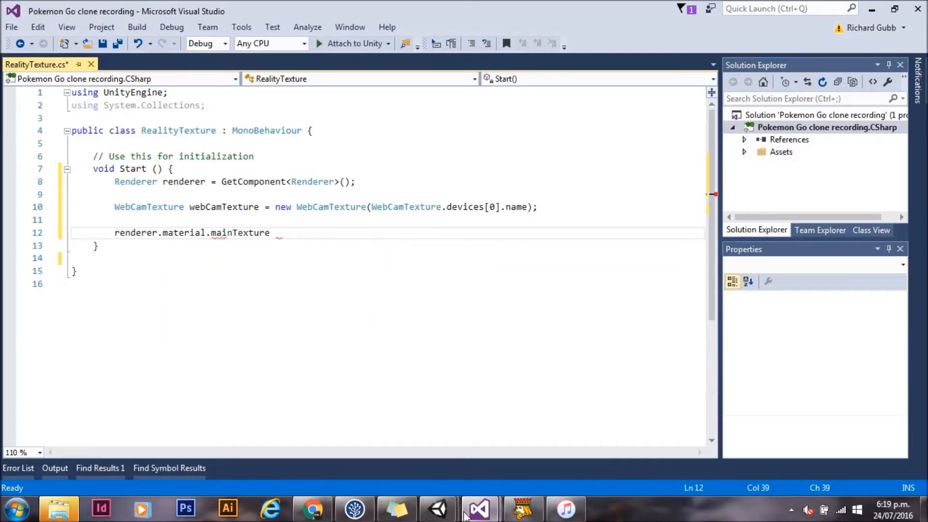
type("= webCamTexture;")
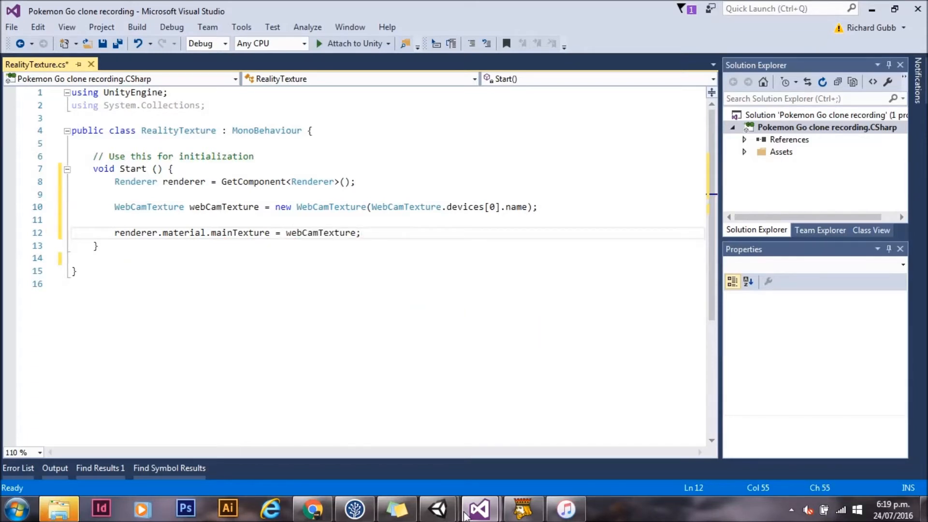
key("Enter")
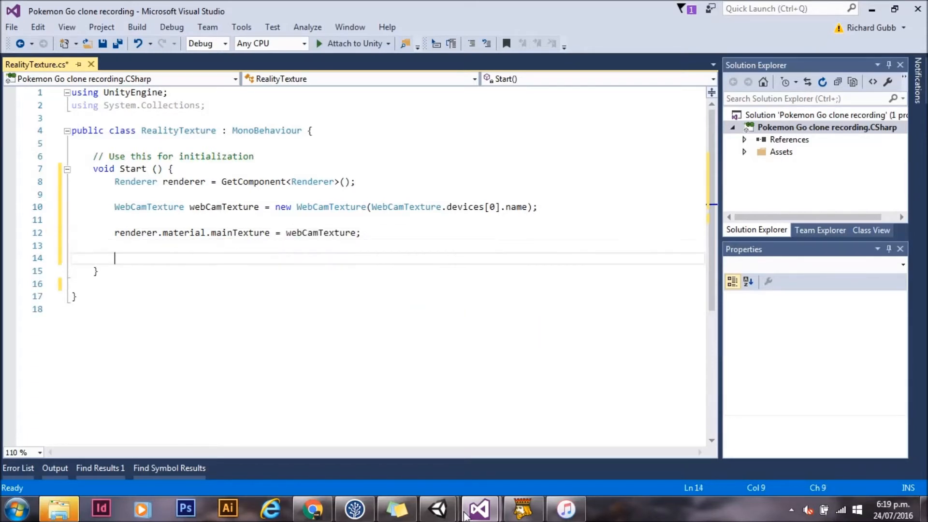
Play the webcam texture and begin the transform.localScale = new Vector3 line.
type("webCamTexture.Play();")
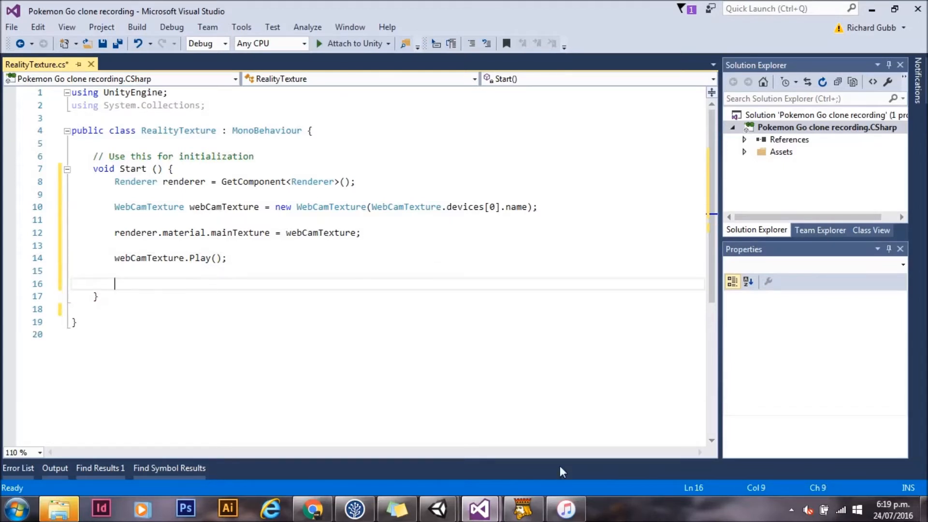
type("transform.localScale =")
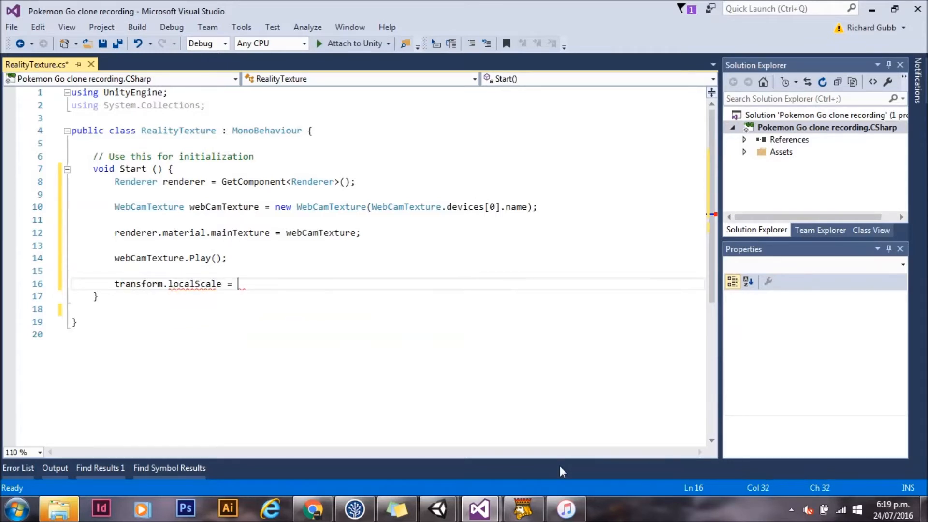
type("new vector3(1, (")
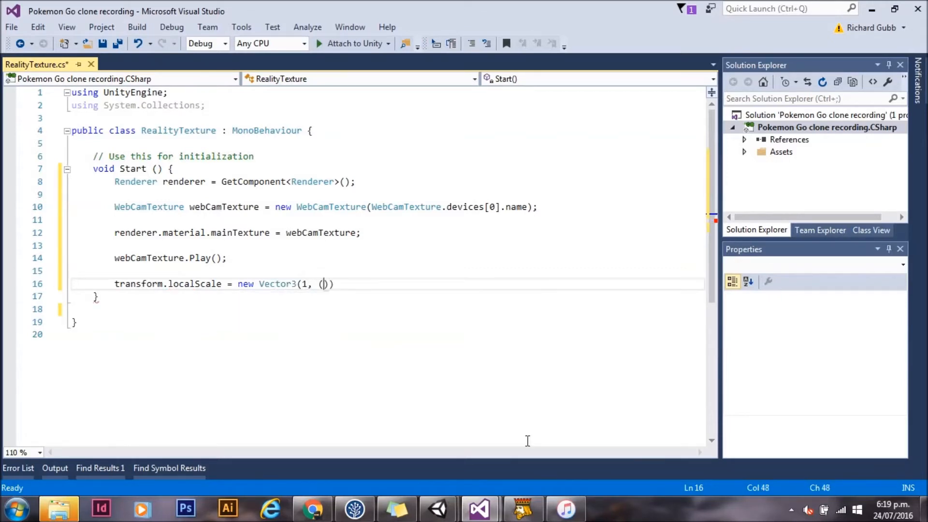
type("float")
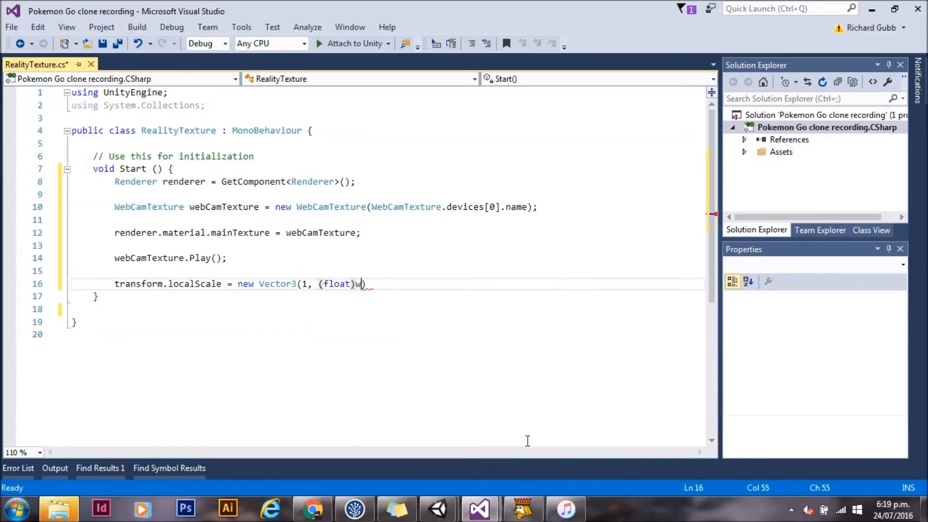
Scale the quad by (float)height / (float)width of the webcam texture, then return to Unity.
type("ebCamTexture.")
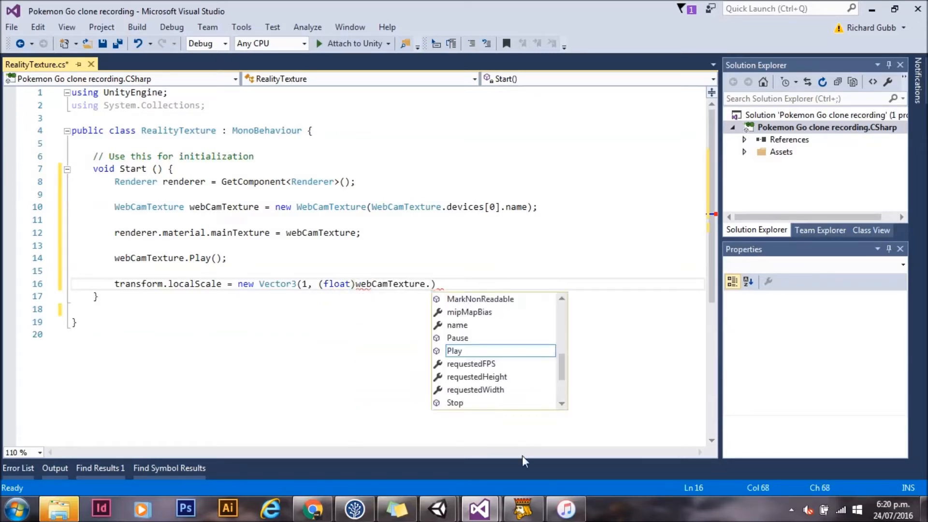
type("height/")
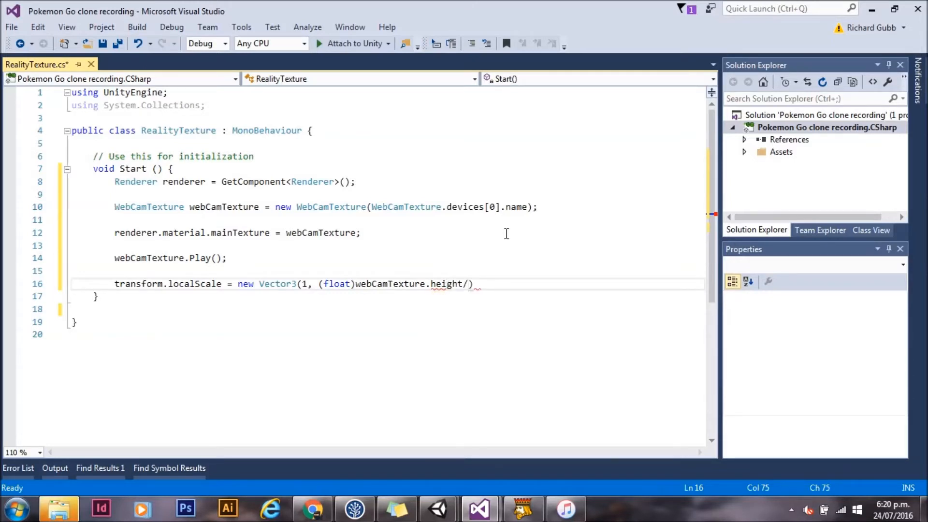
type("(float")
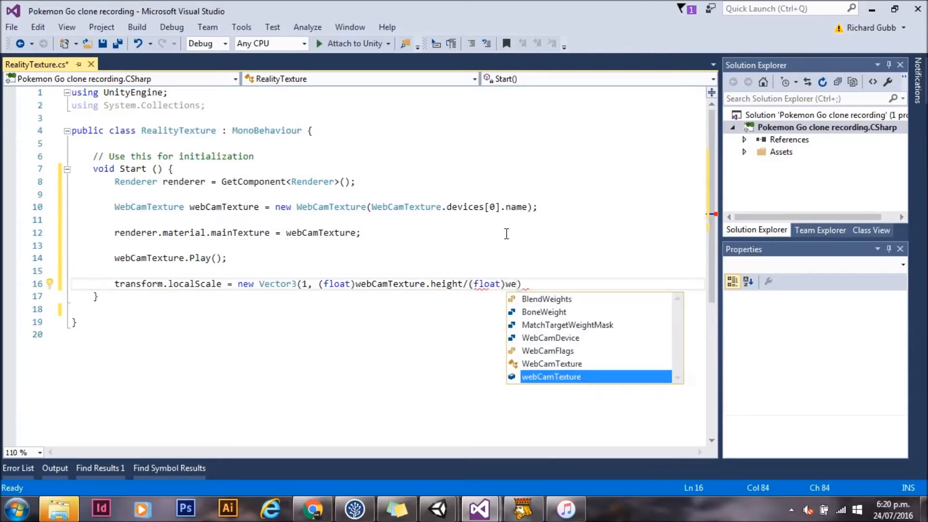
type("webCamTexture.width, 1")
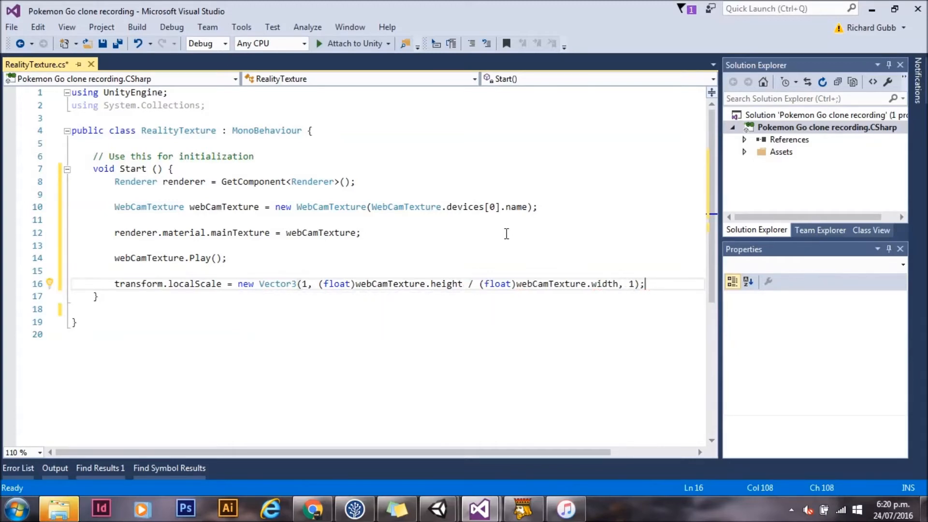
left_click(436, 508)
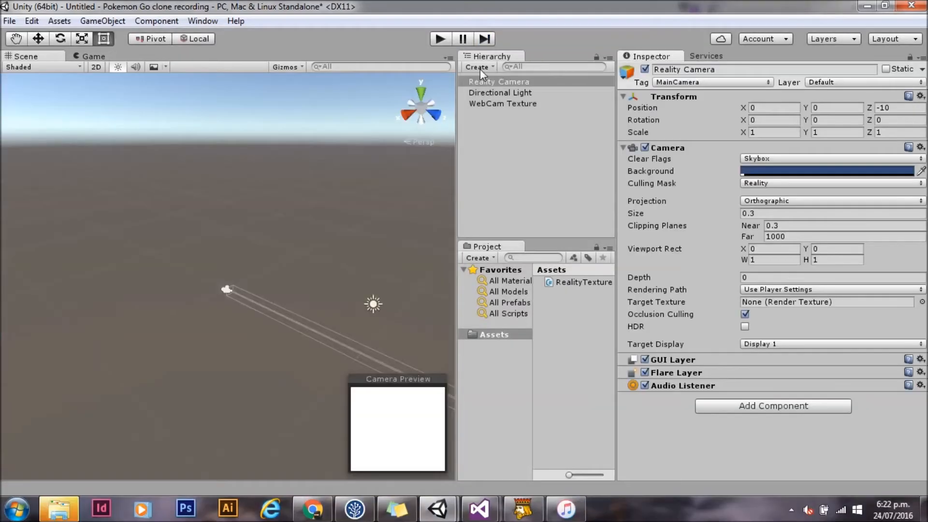
Create a Cube and reset its Transform position to 0,0,0.
left_click(479, 66)
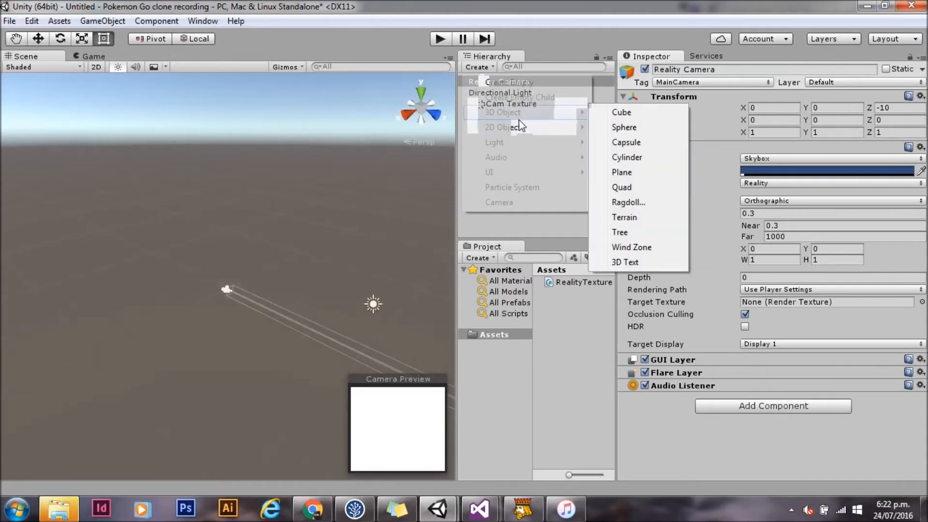
left_click(621, 112)
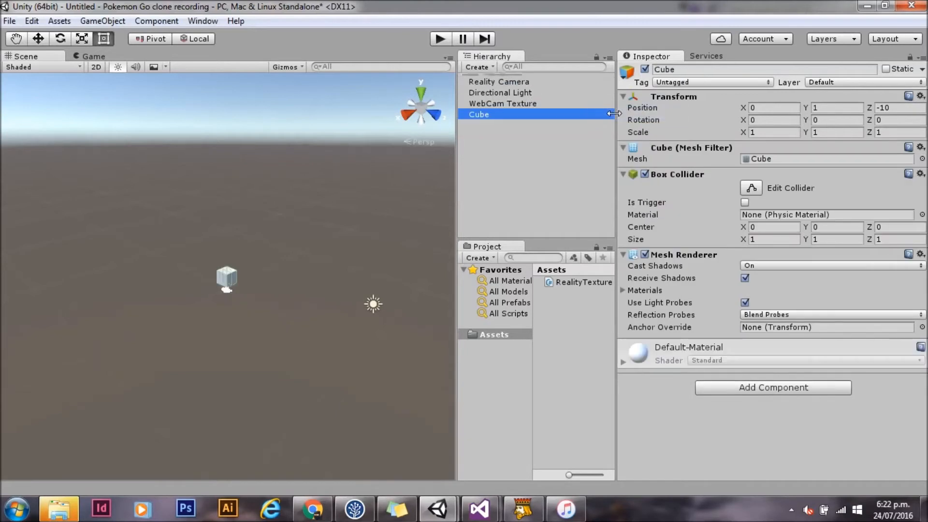
mouse_move(896, 131)
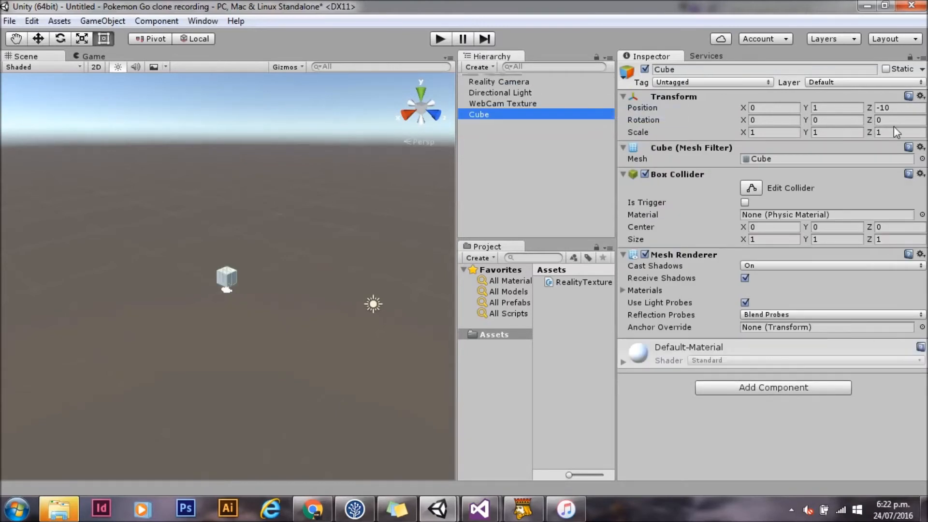
left_click(921, 96)
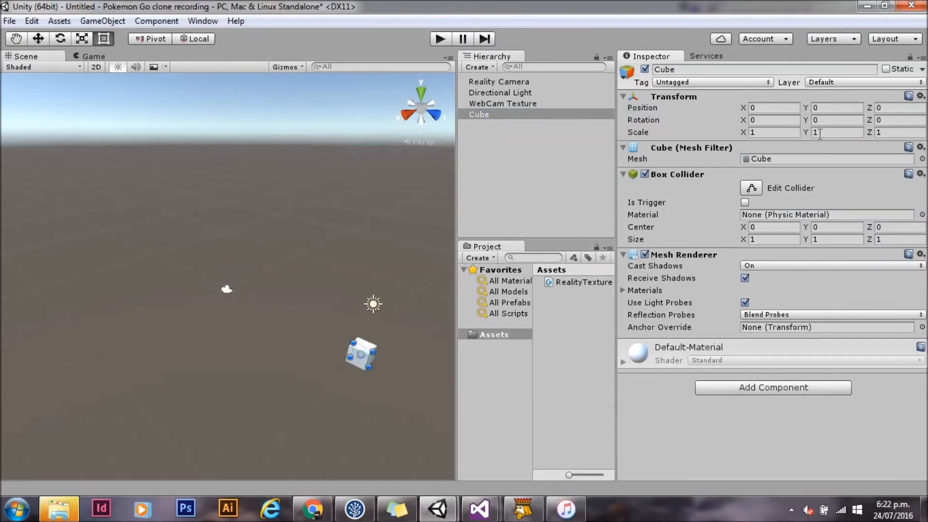
Put the Cube on the Artificial layer.
left_click(863, 81)
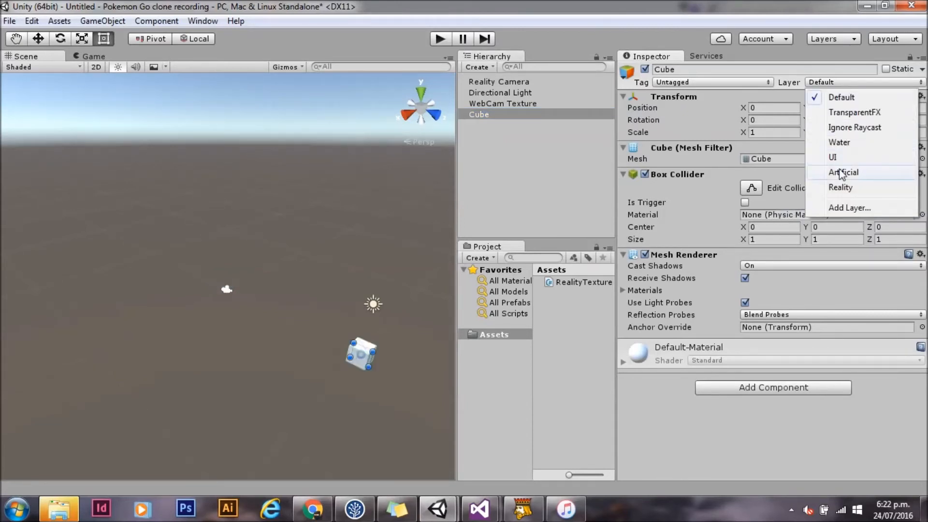
left_click(843, 172)
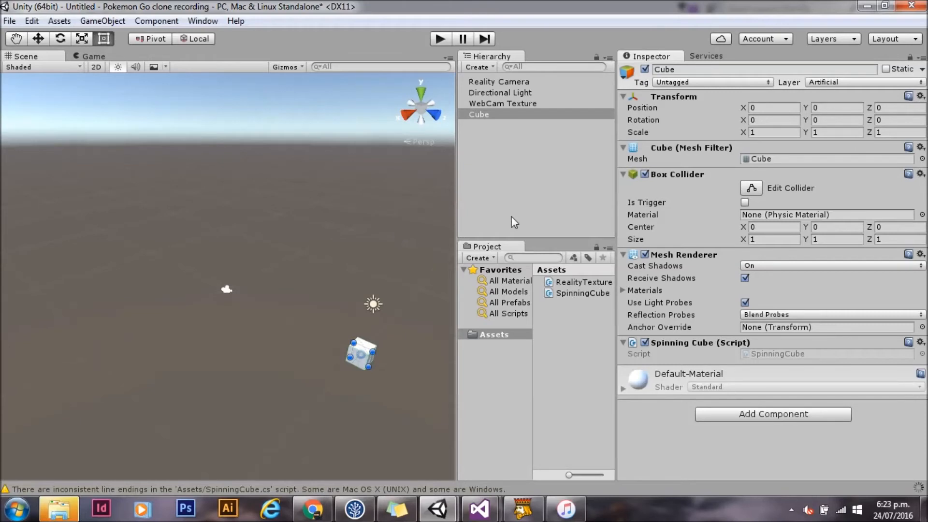
Add a new camera and rename it Artificial Camera.
left_click(476, 67)
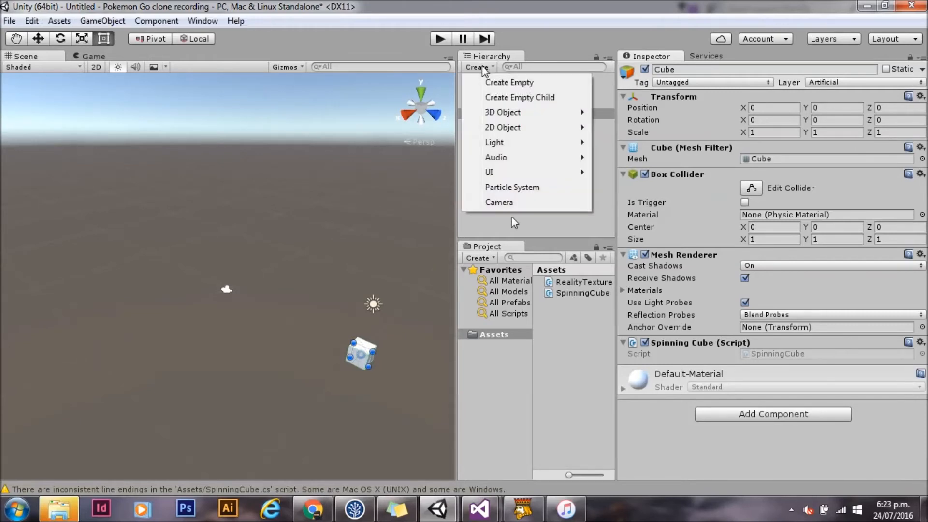
mouse_move(499, 202)
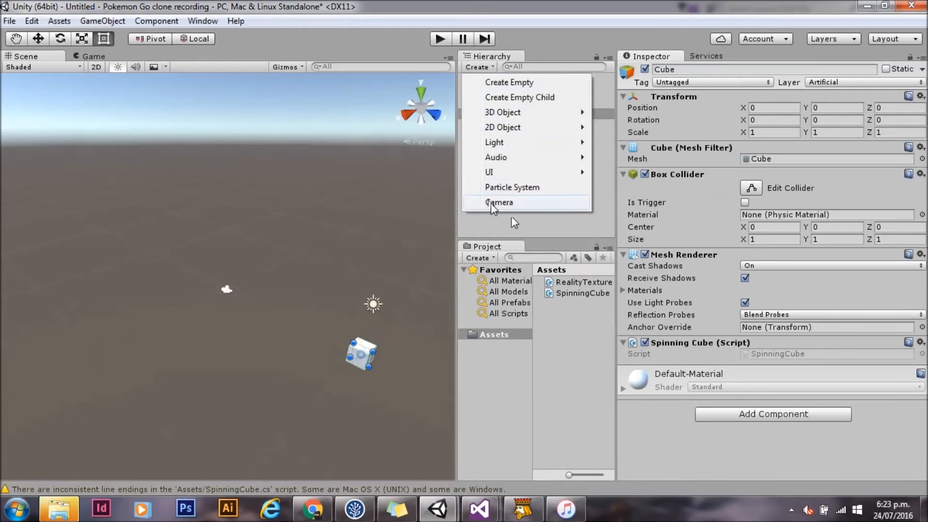
left_click(498, 202)
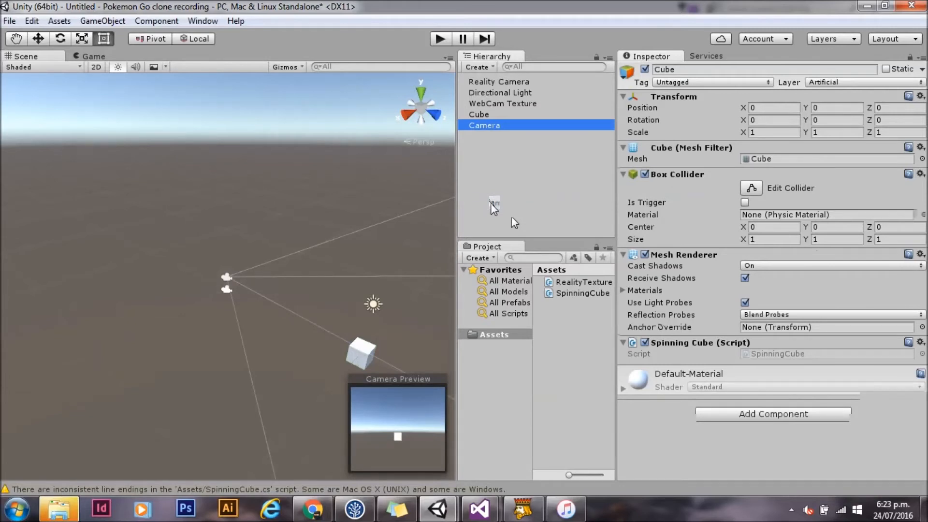
mouse_move(468, 473)
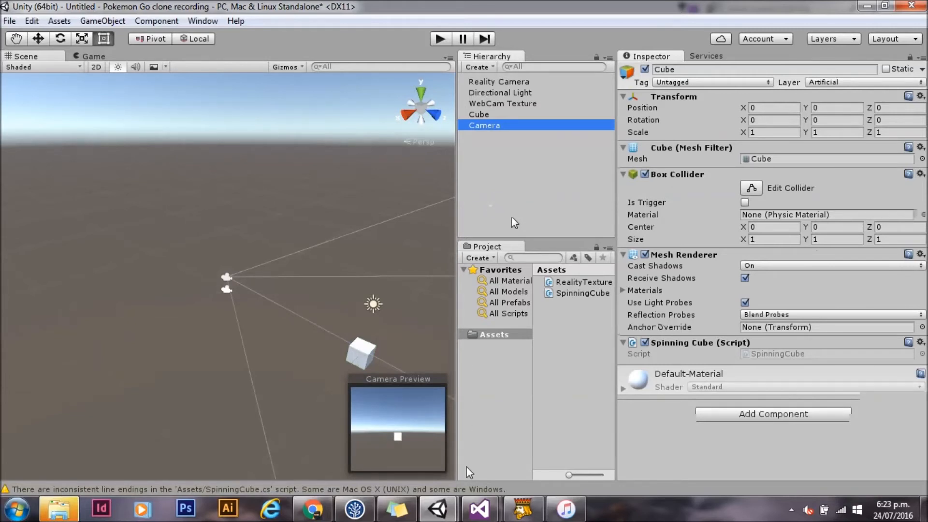
left_click(484, 124)
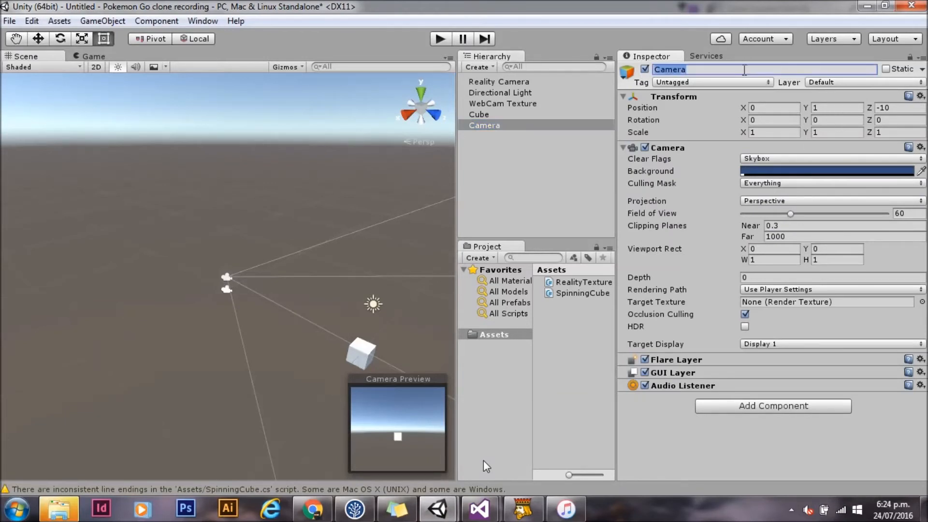
type("Artificial")
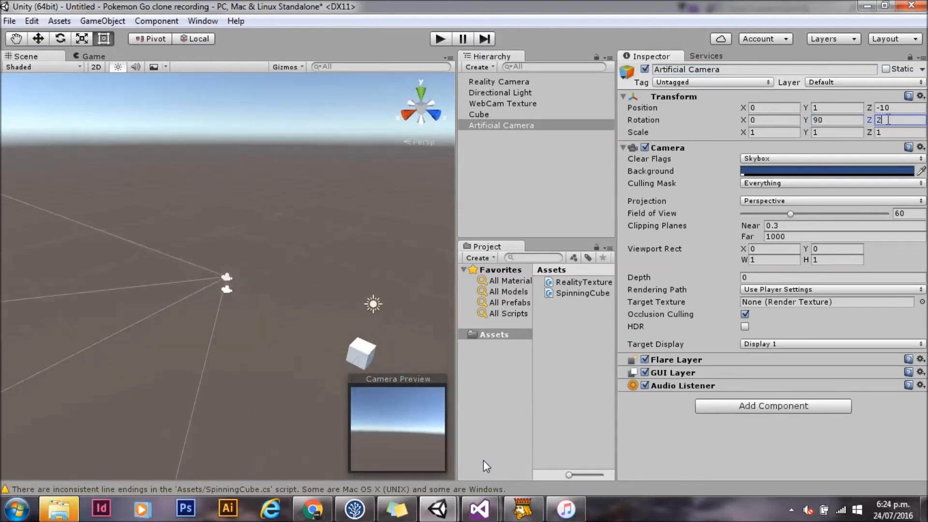
Set the Artificial Camera's rotation to 0, 90, 270 and zero its position.
type("270")
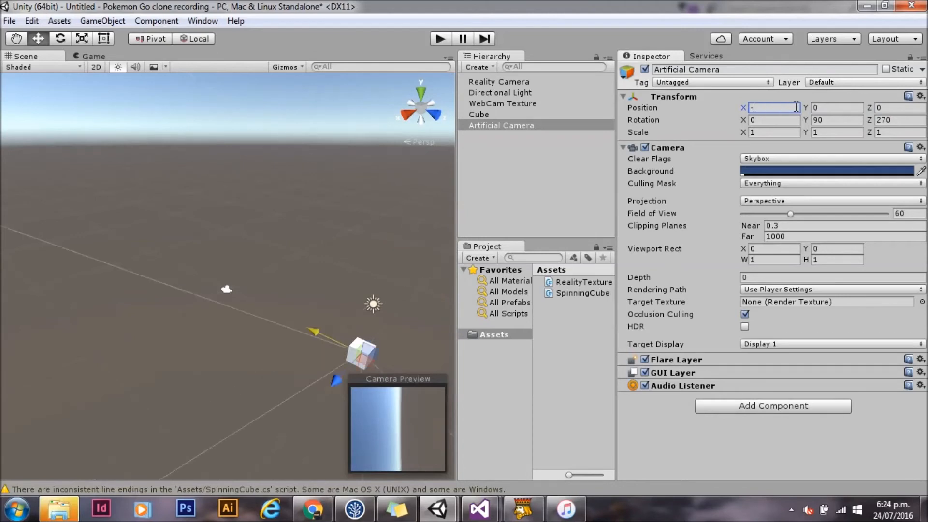
Set Position X to -10, Depth 1, Culling Mask to Artificial only, and Clear Flags to Depth only.
type("10")
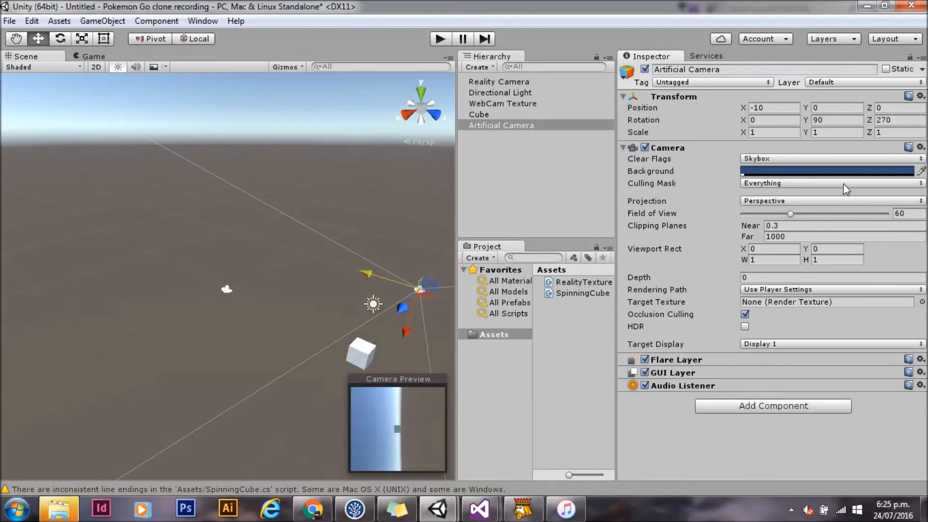
left_click(828, 277)
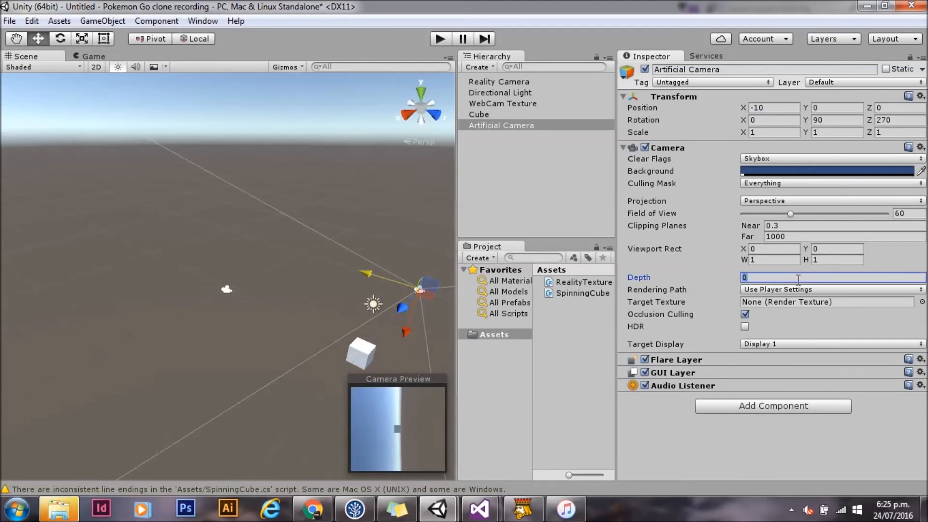
type("1")
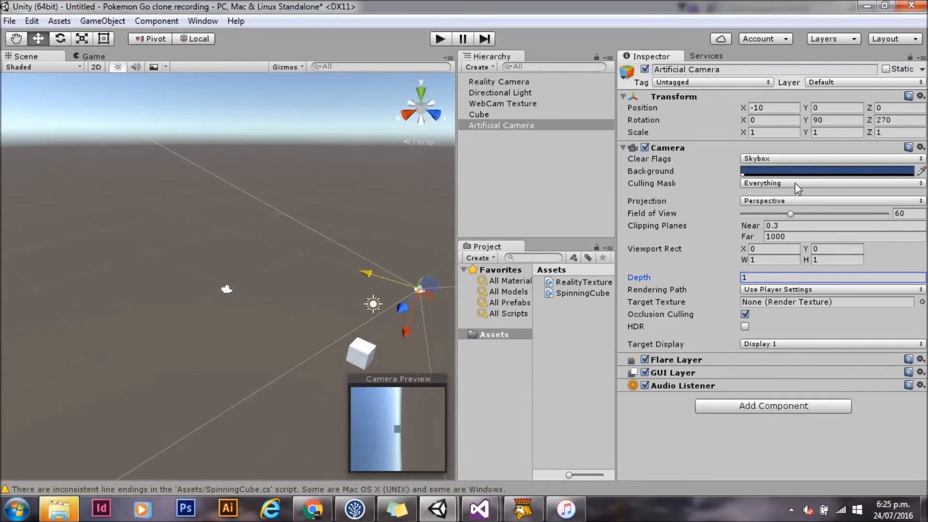
left_click(828, 183)
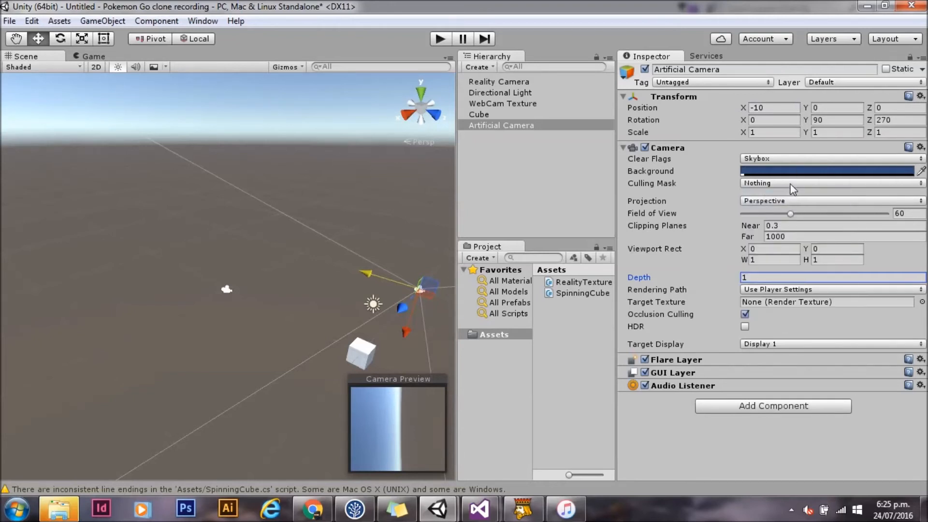
left_click(829, 183)
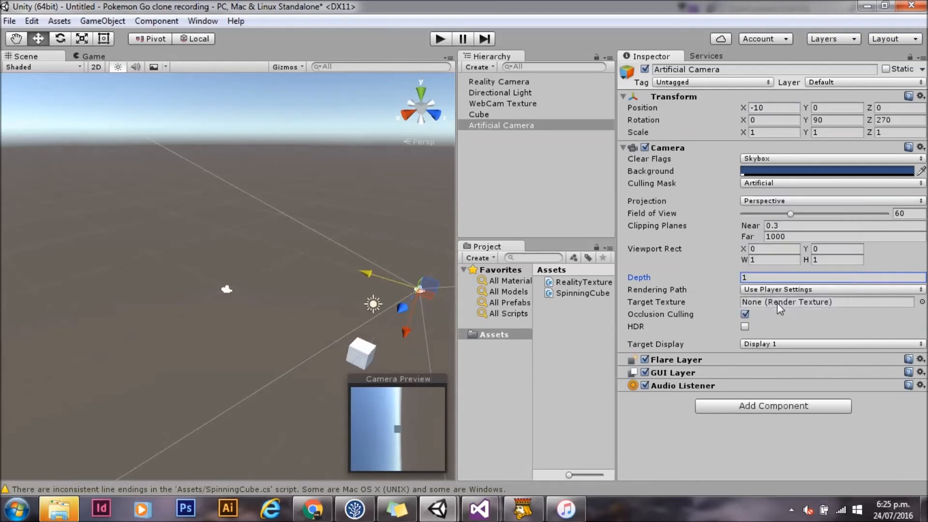
mouse_move(781, 213)
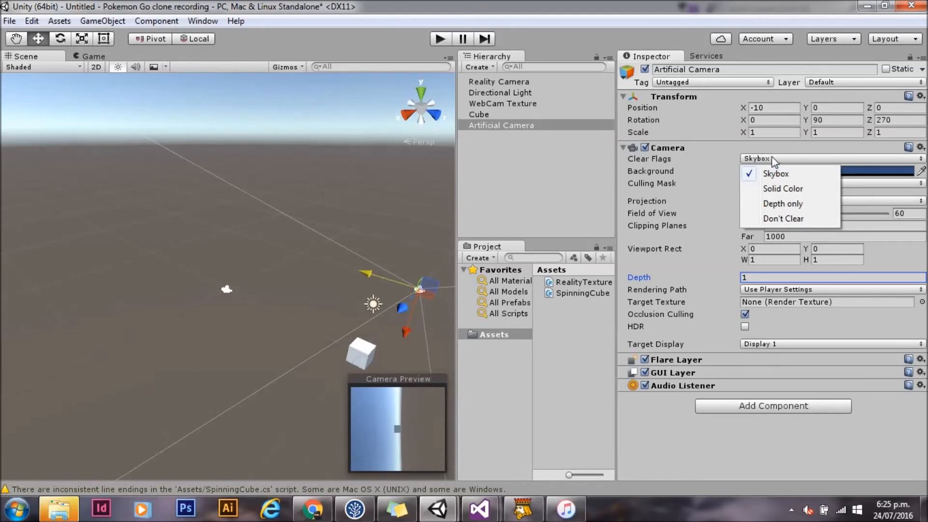
mouse_move(782, 204)
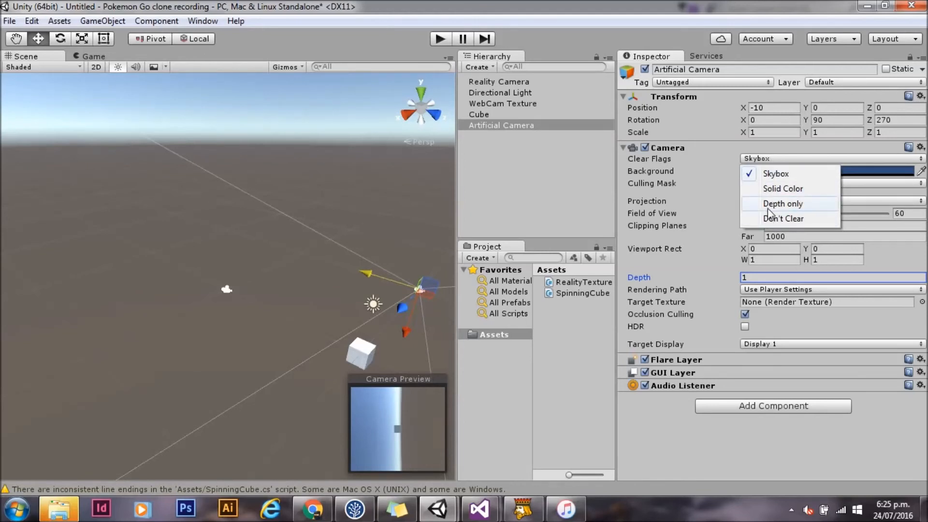
left_click(782, 203)
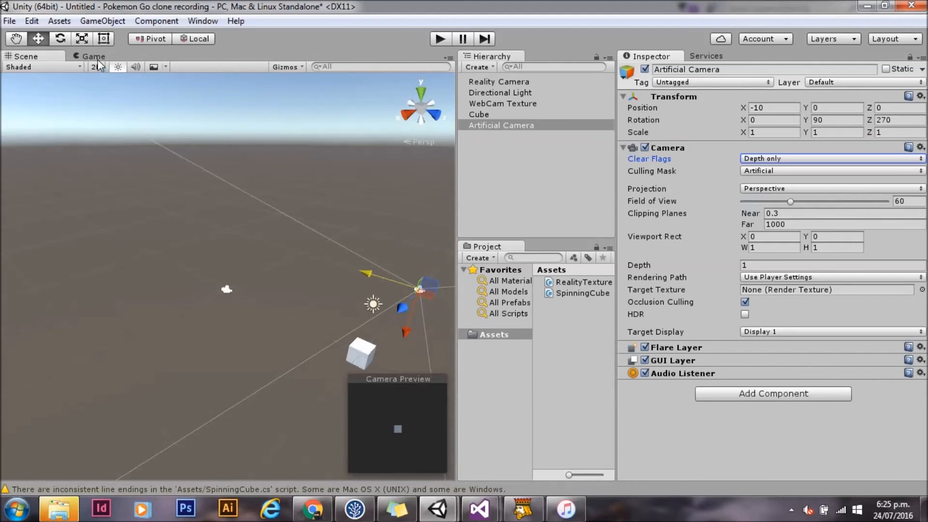
Preview the result in the Game view, then return to the Scene view.
left_click(92, 56)
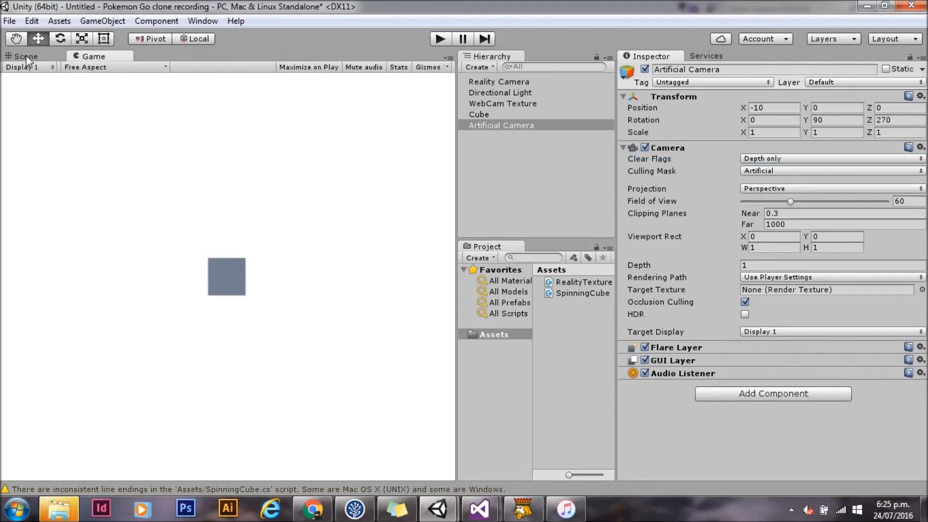
left_click(25, 56)
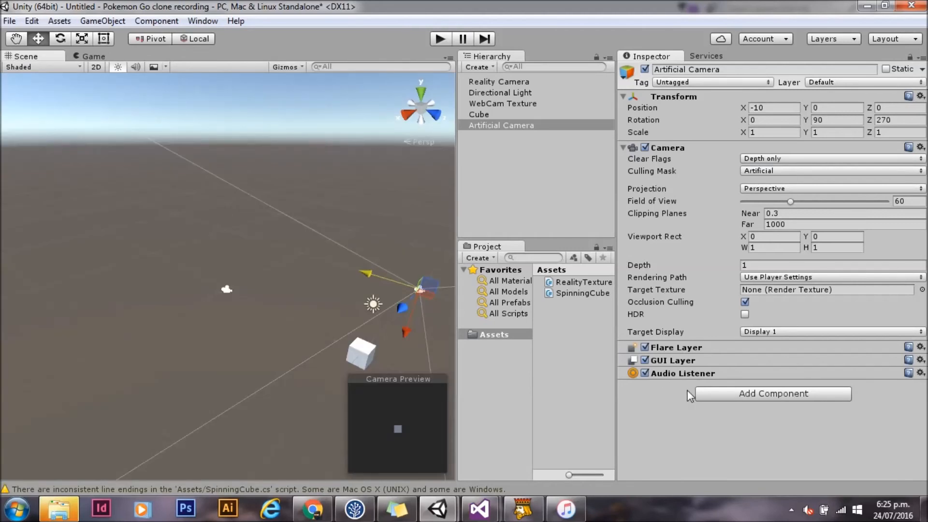
Add a new C# script ArtificialCamera to the camera via Add Component and open it for editing.
left_click(772, 393)
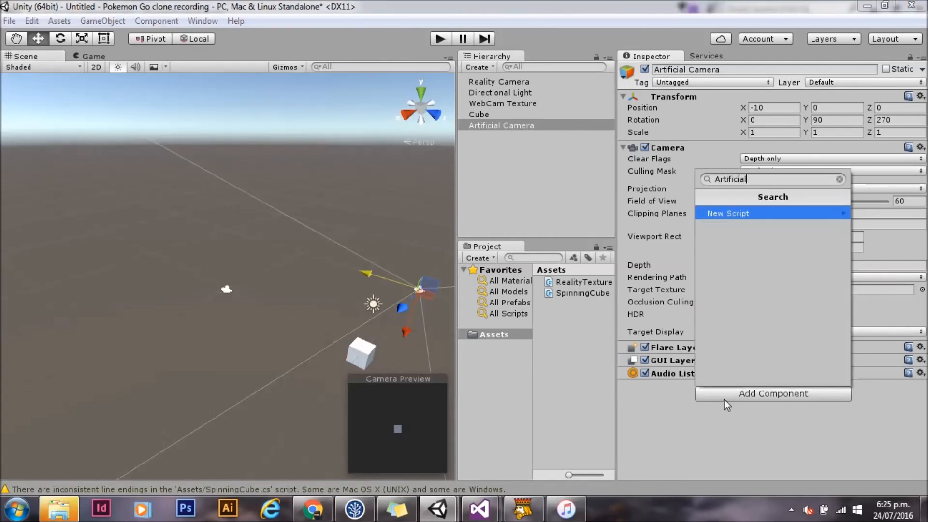
type("Camera")
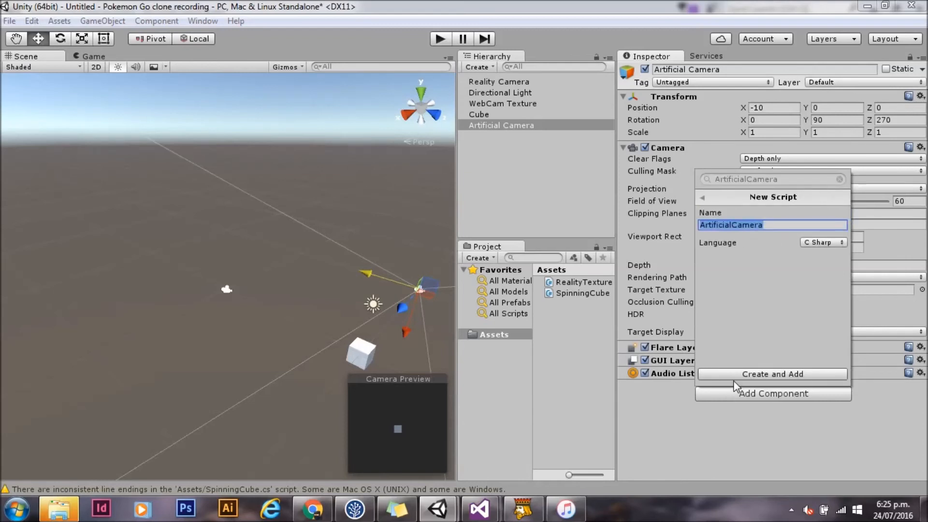
left_click(772, 373)
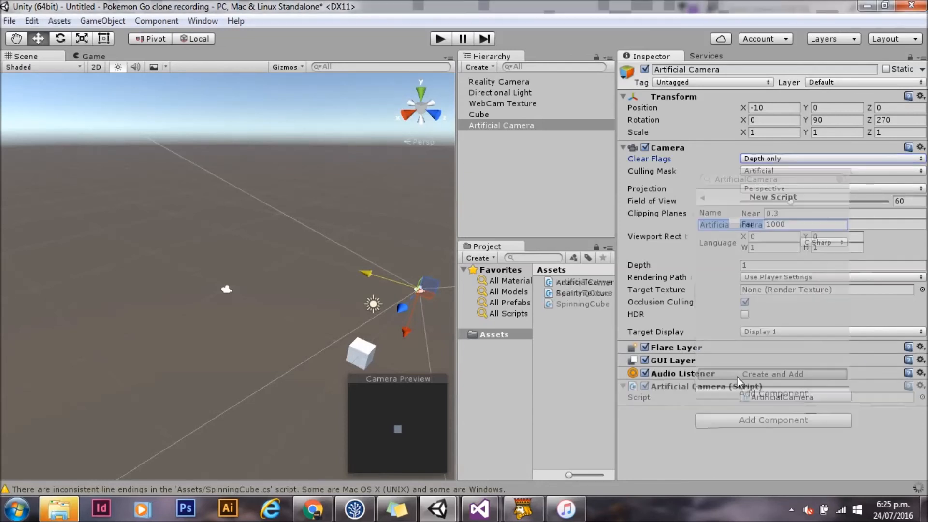
left_click(480, 509)
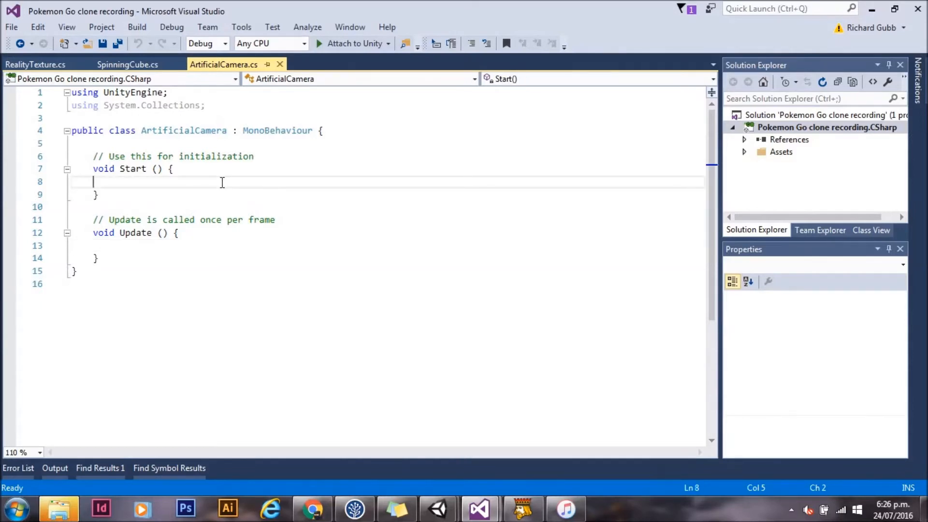
Write Input.gyro.enabled = true; inside Start(), then move into the Update method.
type("Input.")
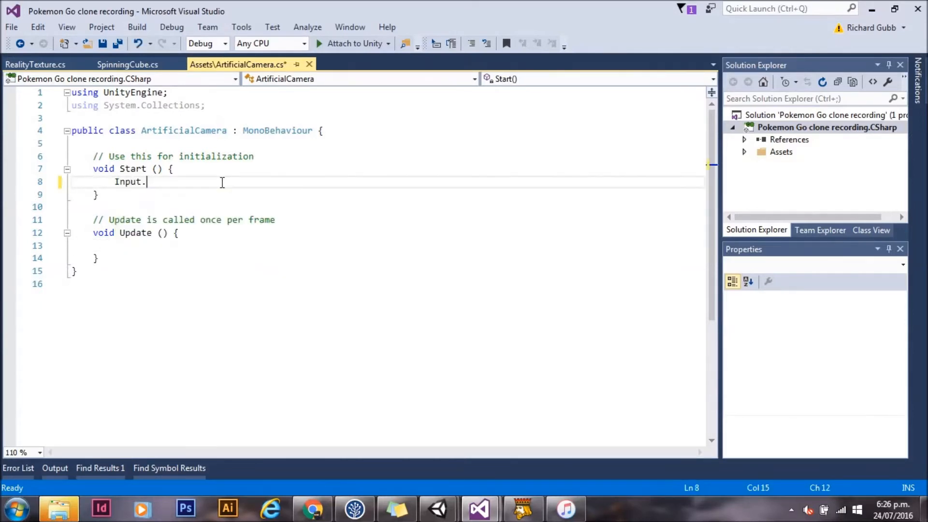
type("gyro.")
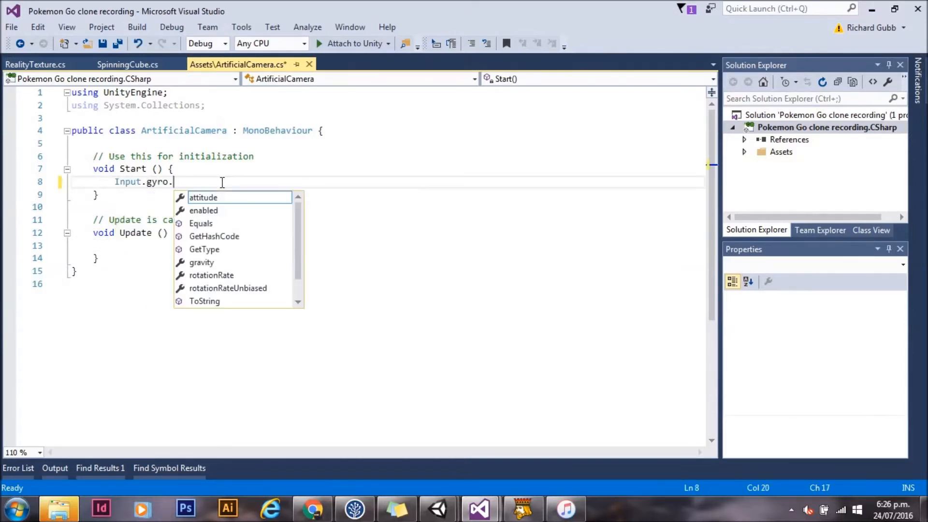
type("enabled =")
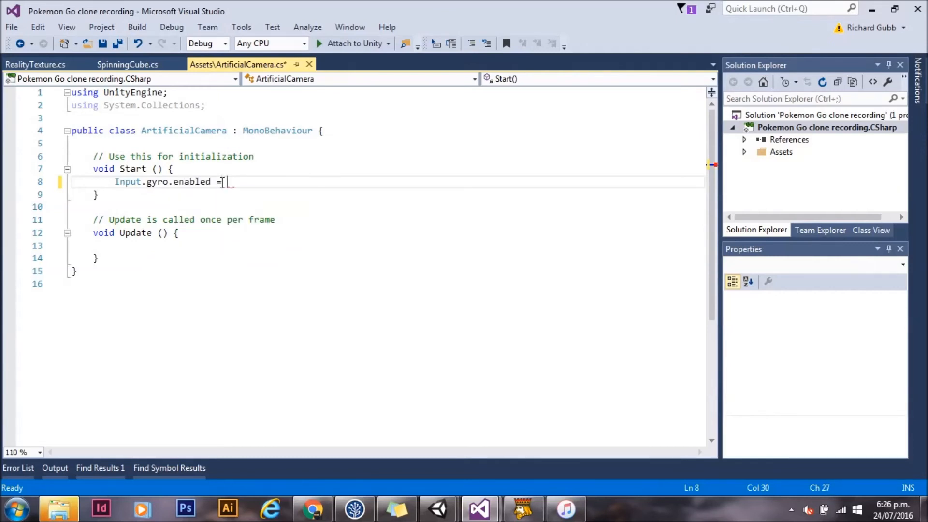
type("true;")
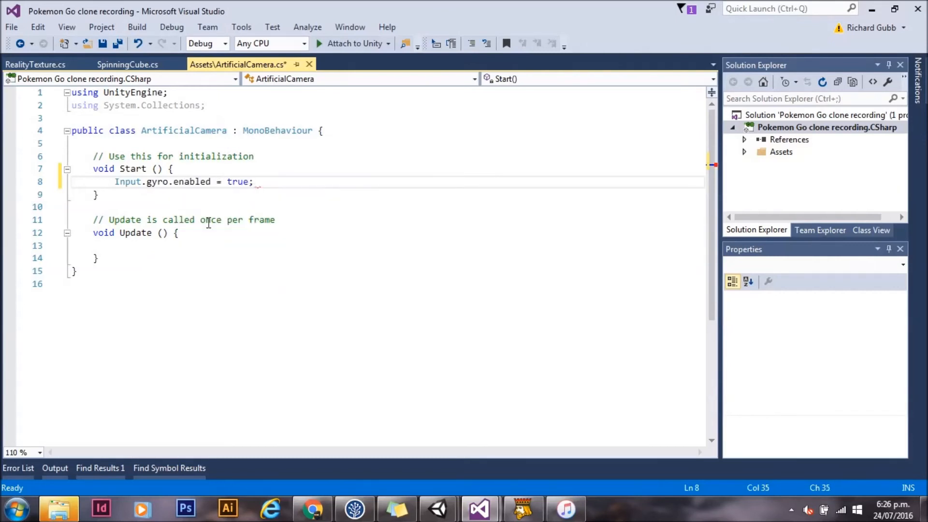
left_click(203, 245)
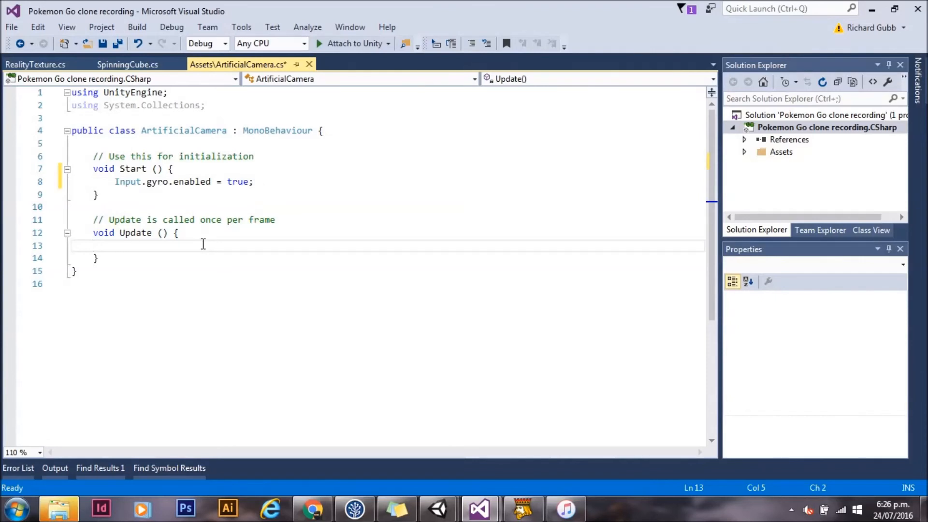
Declare Quaternion rotation and read Vector3 angles from Input.gyro.attitude.eulerAngles in Update().
type("qu")
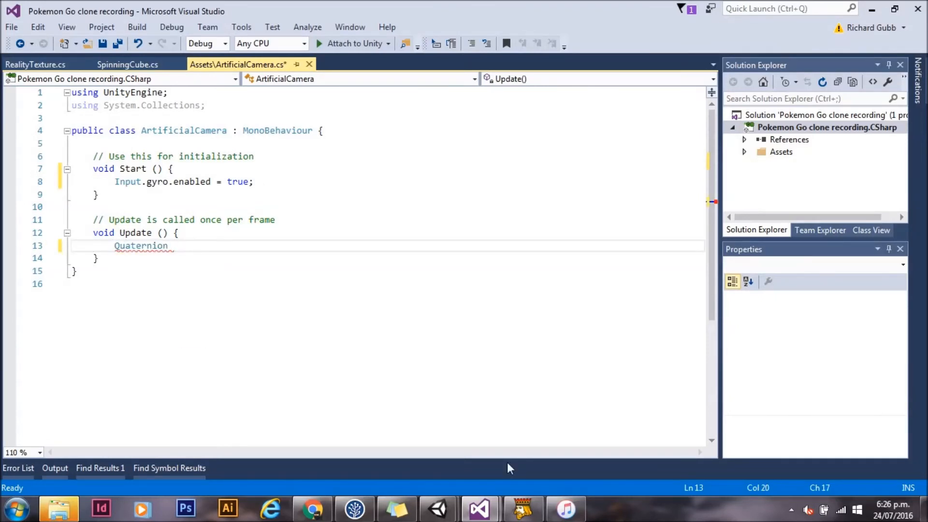
type("rotati")
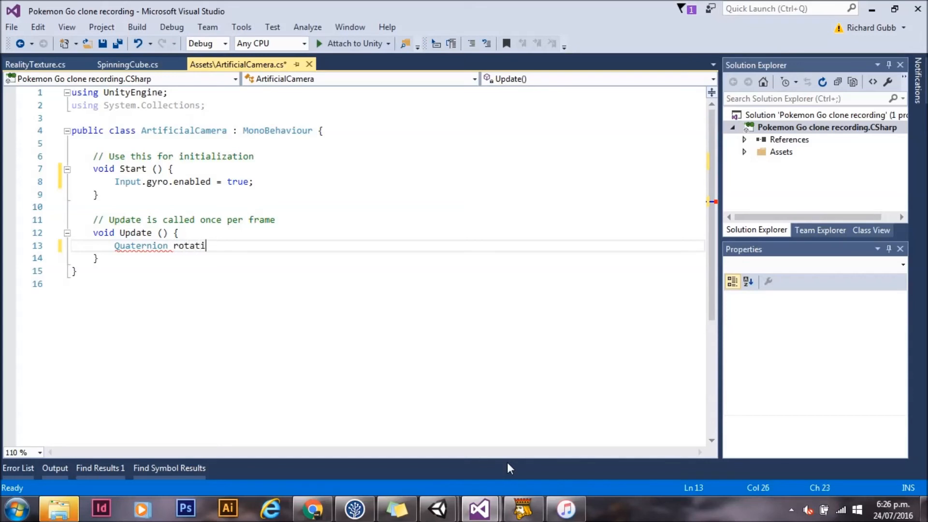
type("on = new Quaternion(")
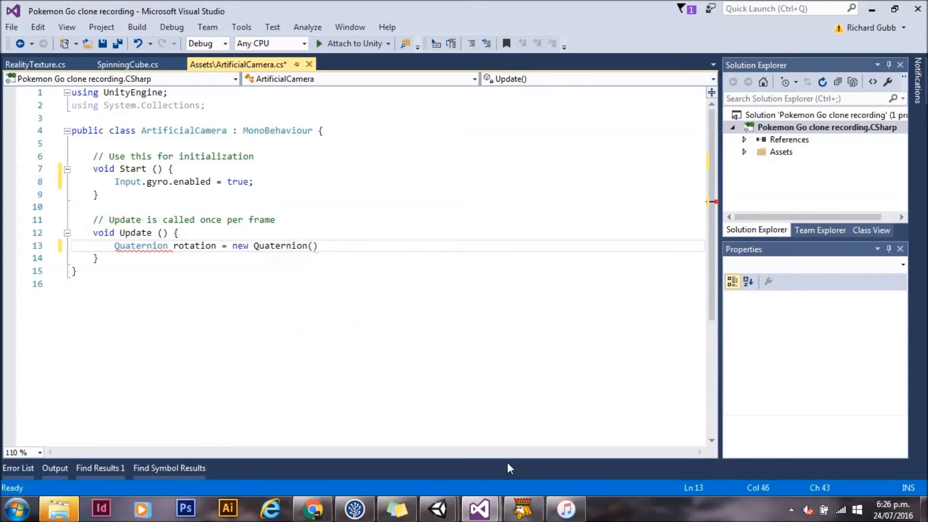
type("Vector3")
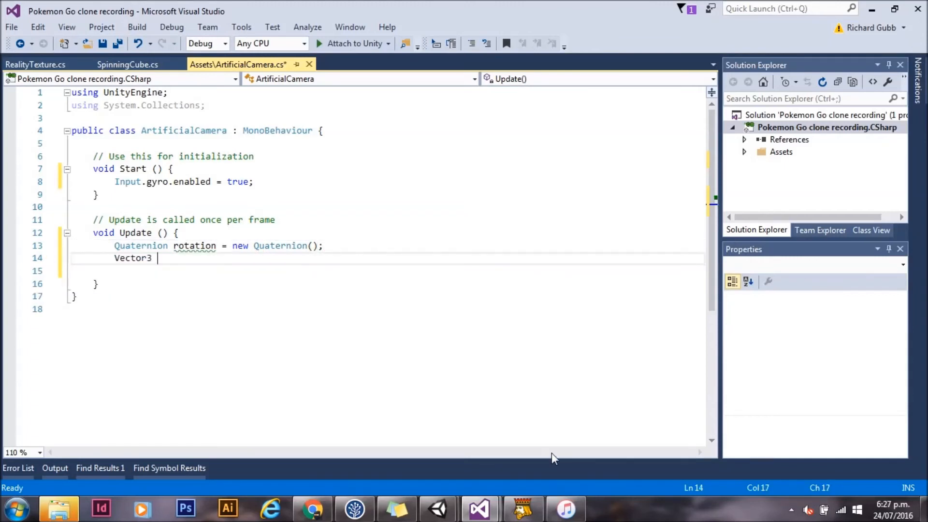
type("angles")
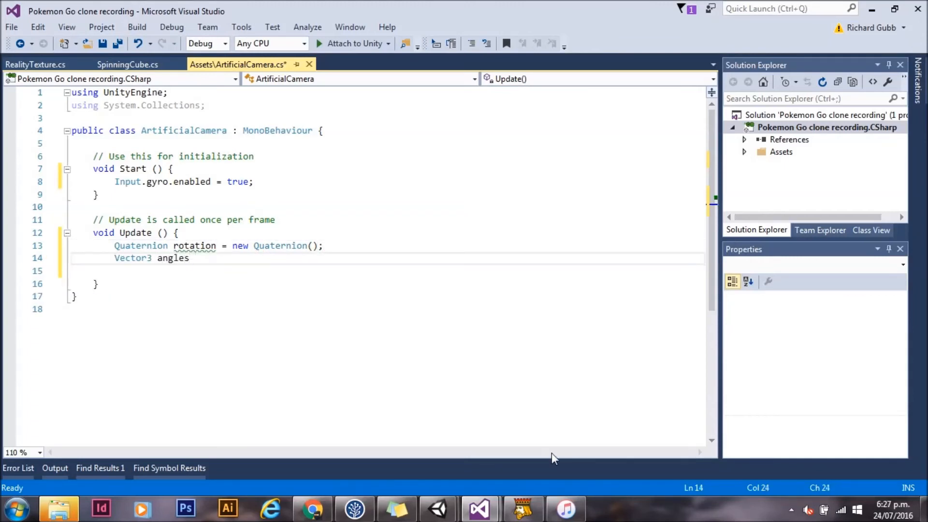
type("= Input.")
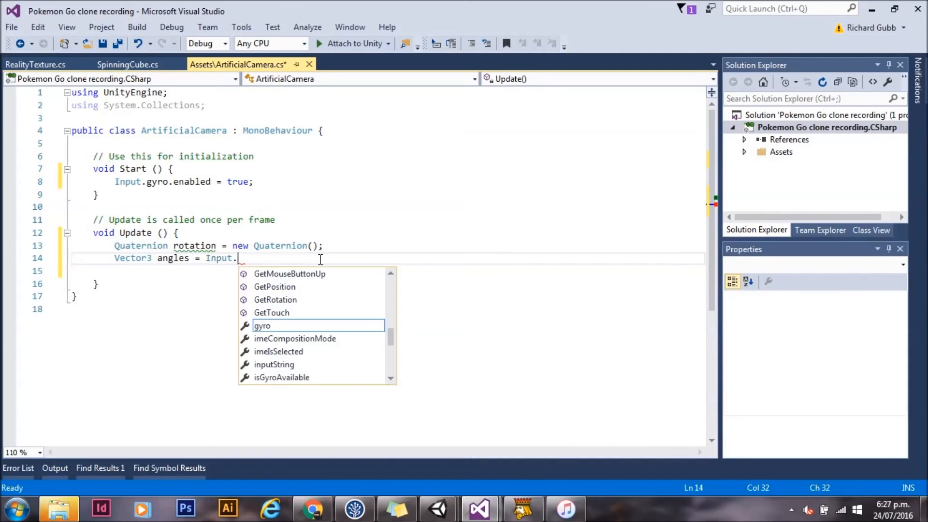
type("gyro.a")
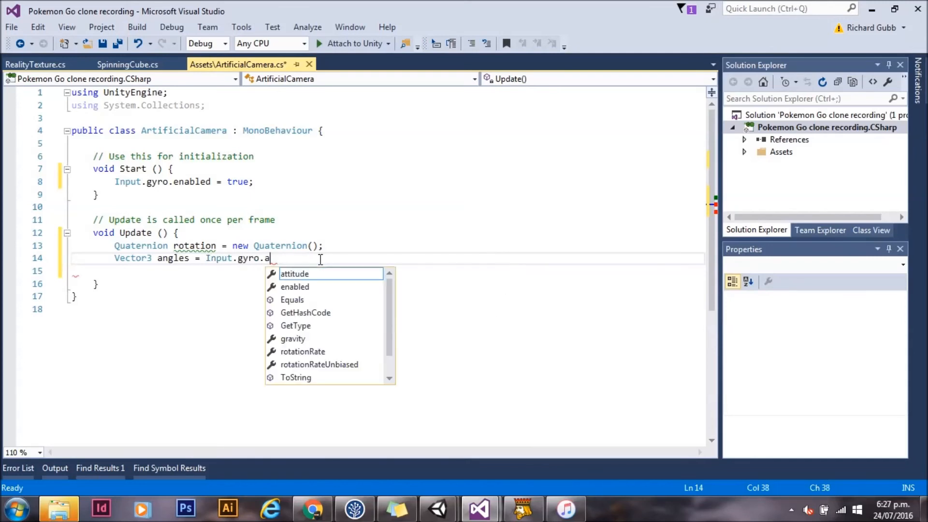
type("ttitude.eulerAngles;")
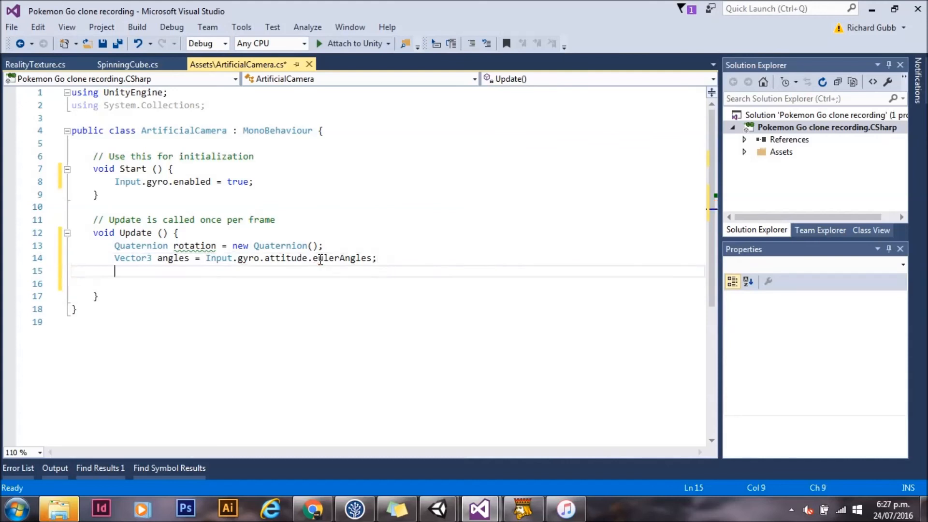
Set rotation.eulerAngles to new Vector3(-angles.x, -angles.y, angles.z).
type("rotation")
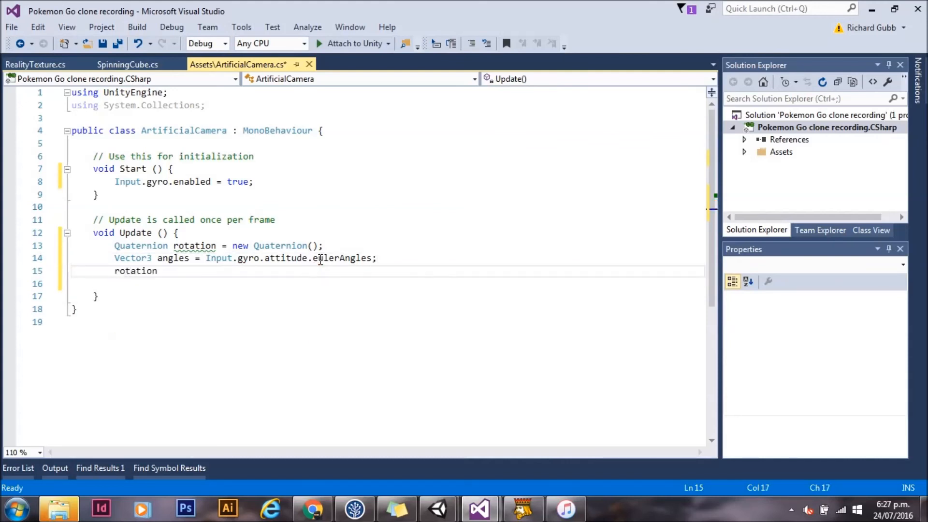
type(".eulerAngles =")
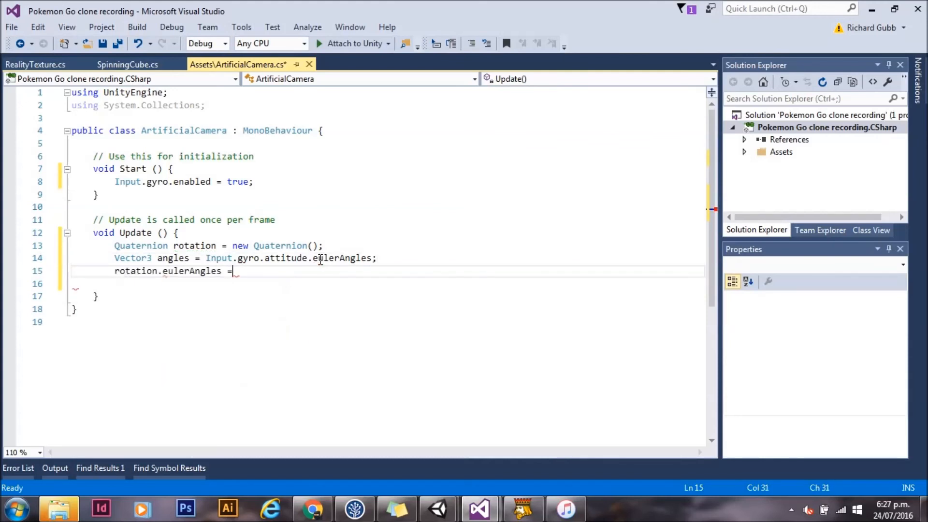
type("new Vector3(")
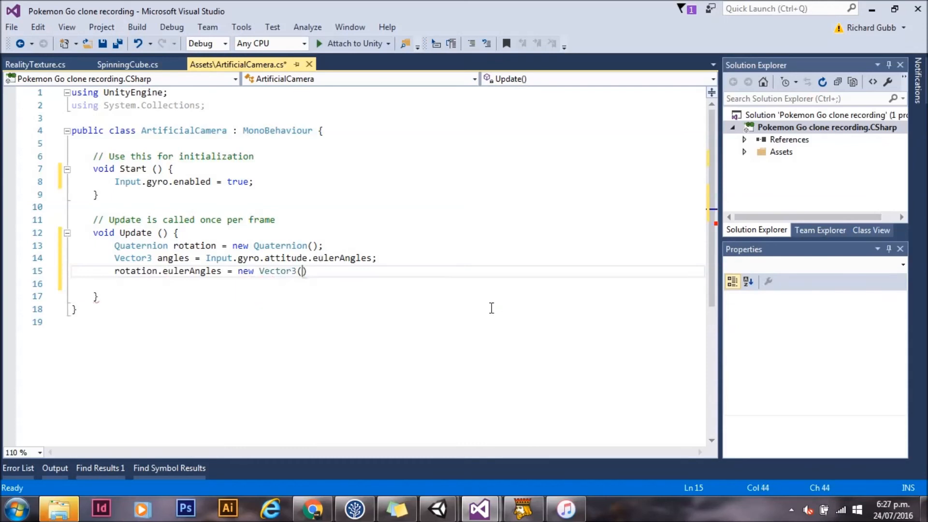
type("-angles.x")
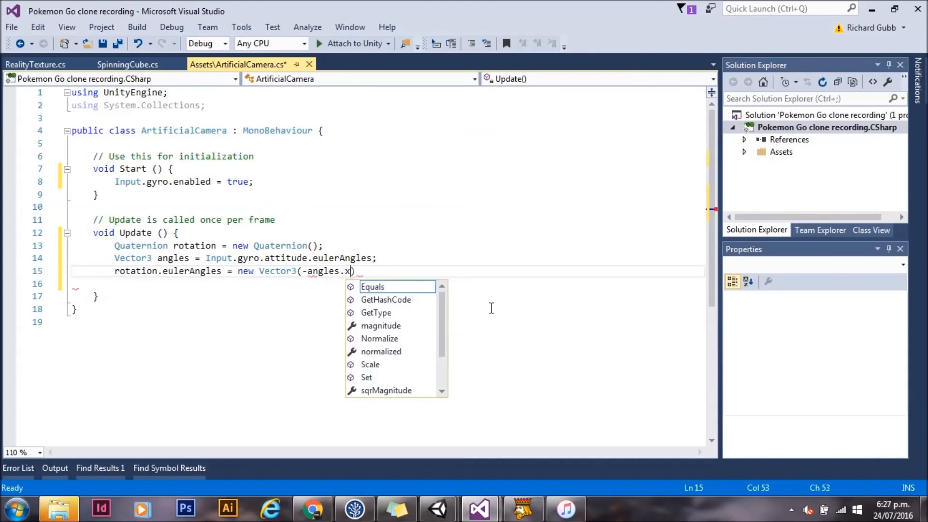
type(",")
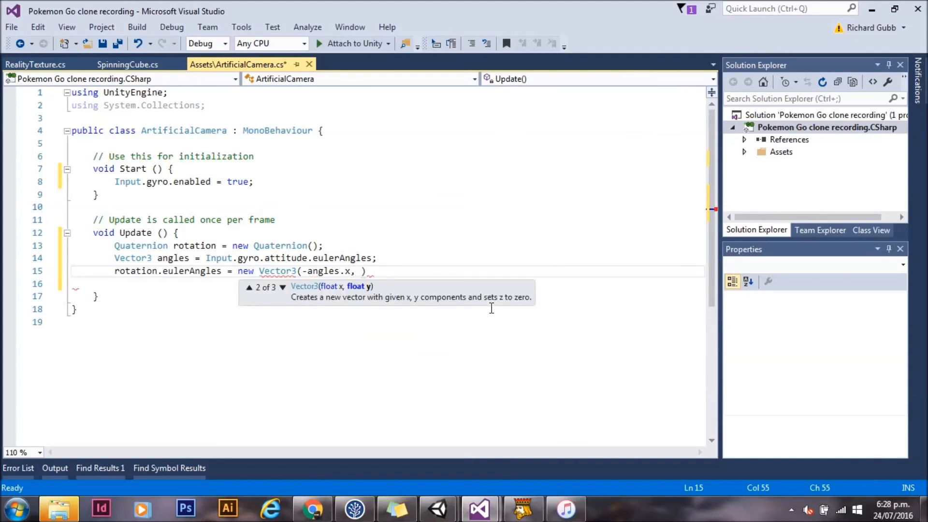
type("-angles.y")
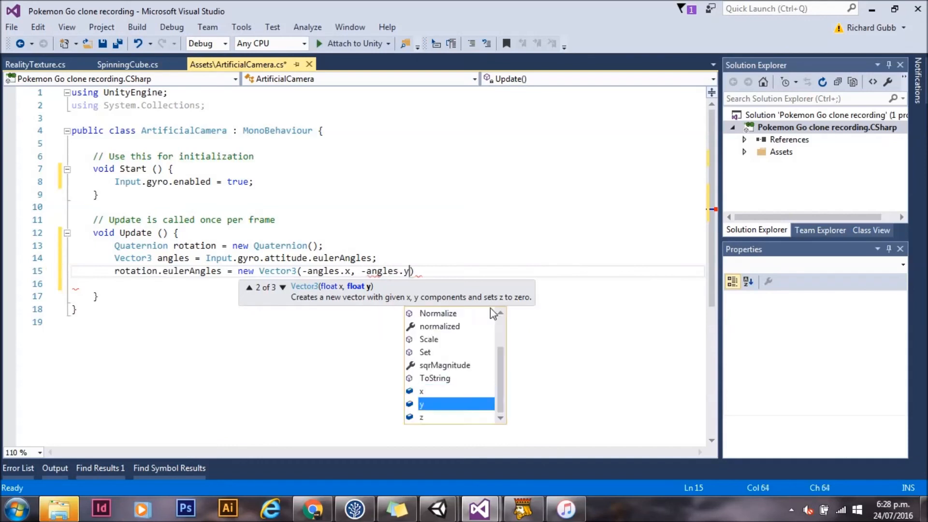
type(",")
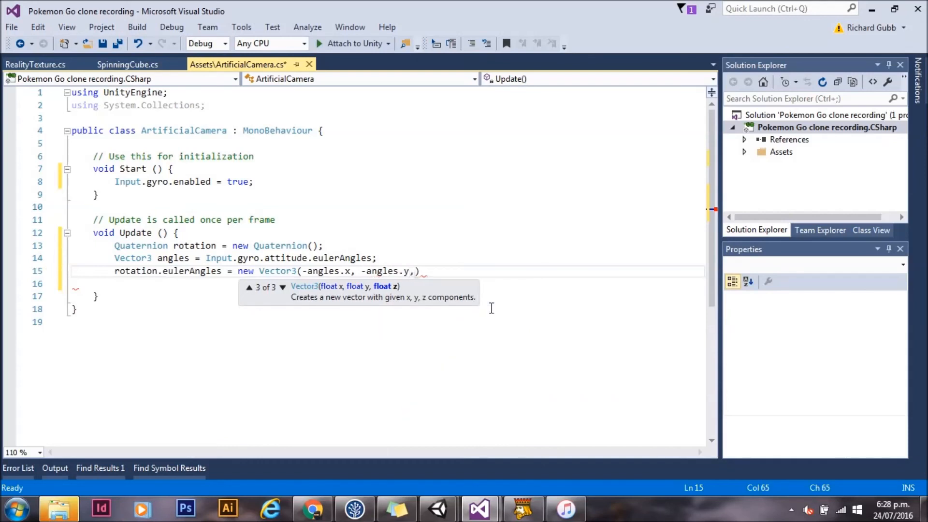
type(",")
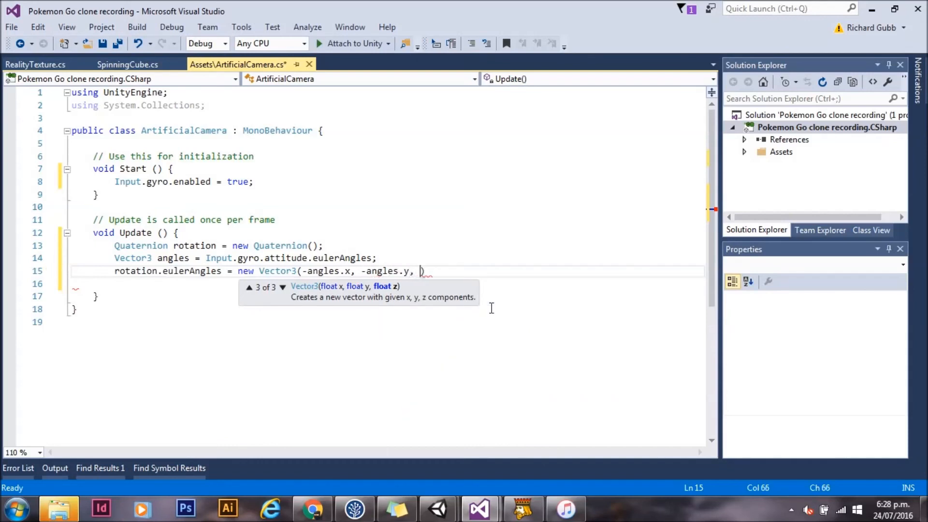
type("angles.")
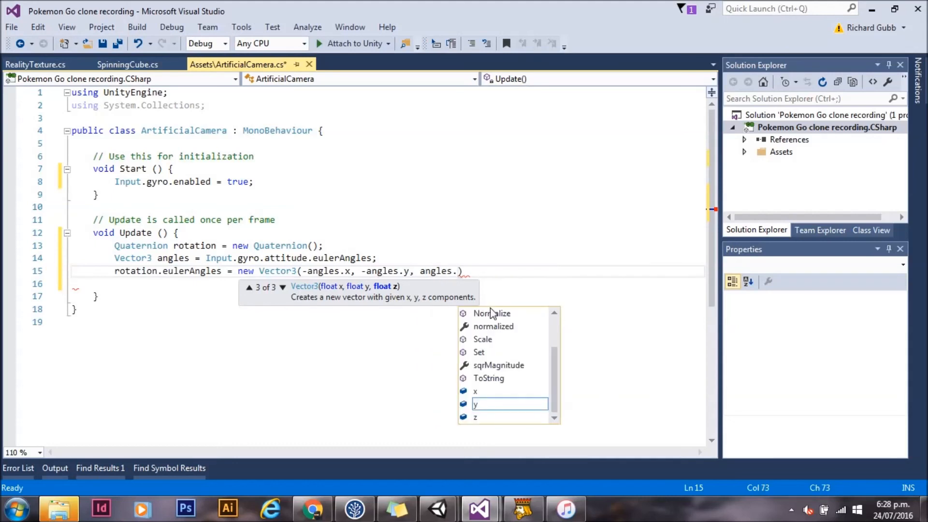
type("z)")
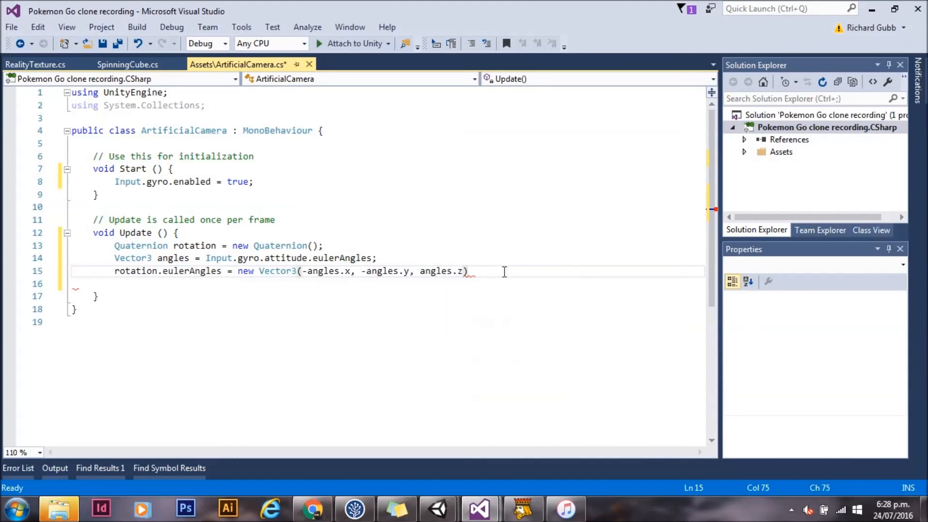
Begin assigning transform.rotation = rotation.
type("transform.")
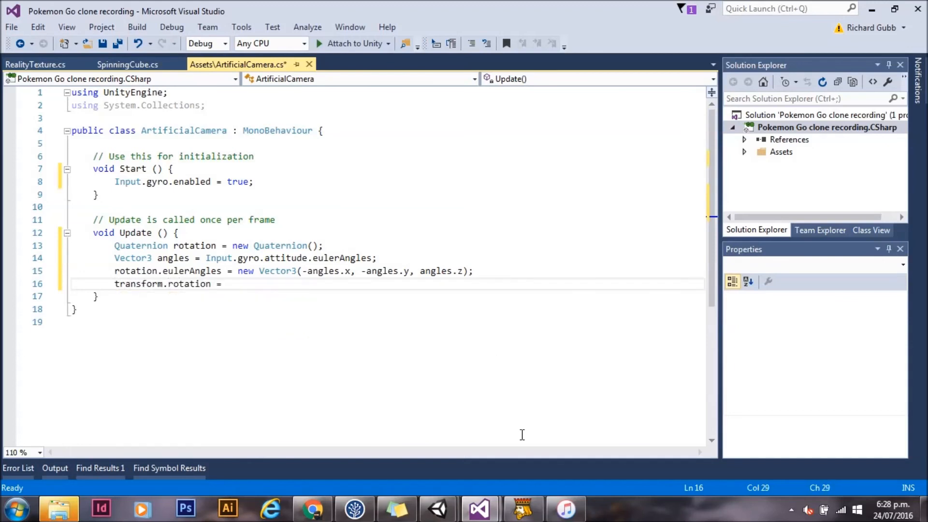
type("rot")
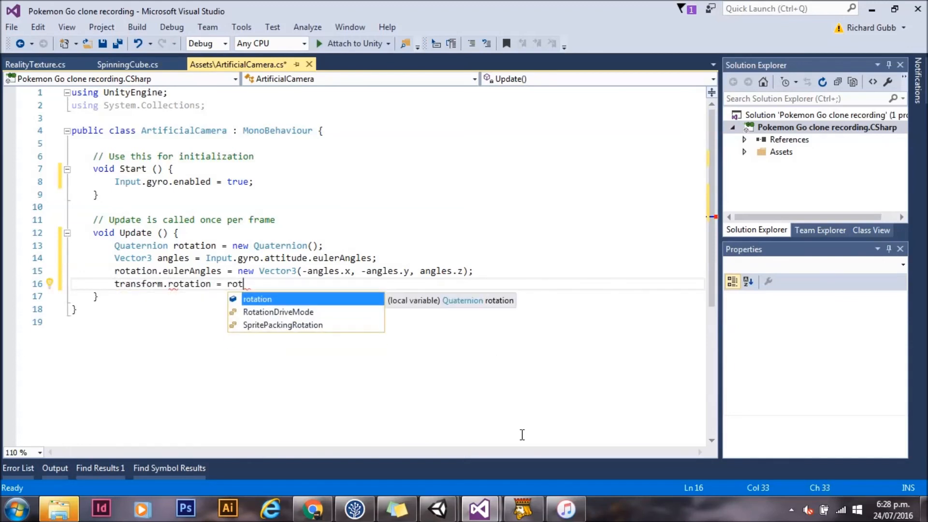